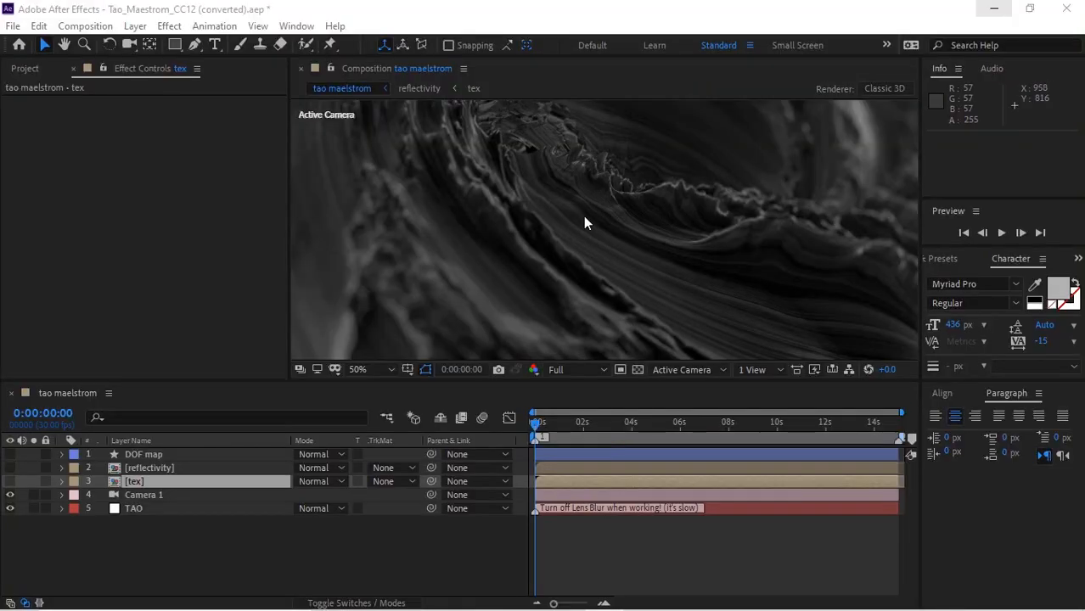
Step: Start a new composition named Texture sized 500×500 px
{"action": "left_click", "coordinate": [85, 25]}
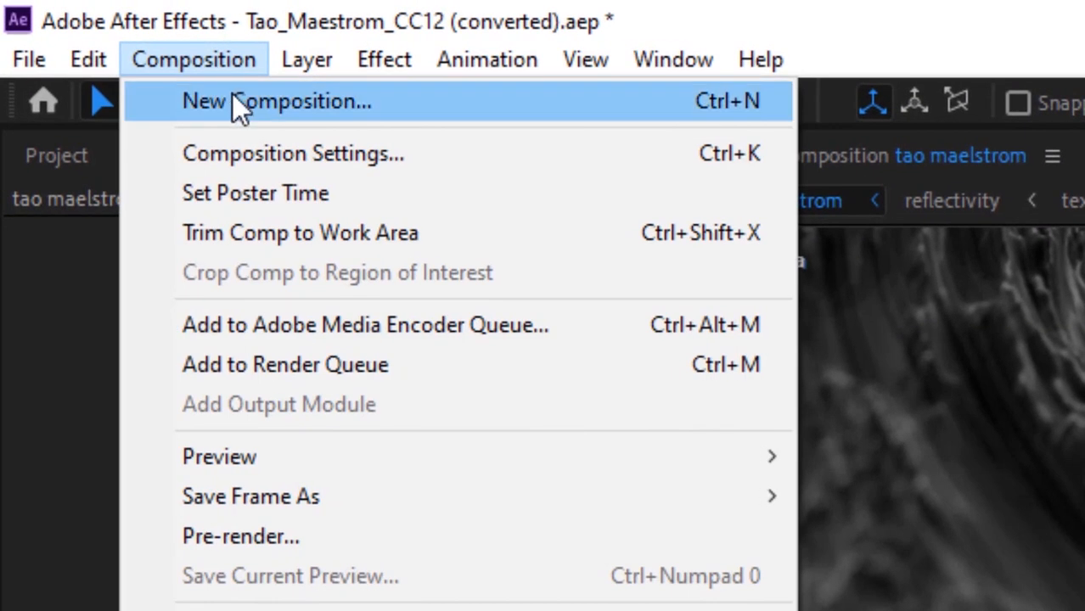
{"action": "left_click", "coordinate": [275, 100]}
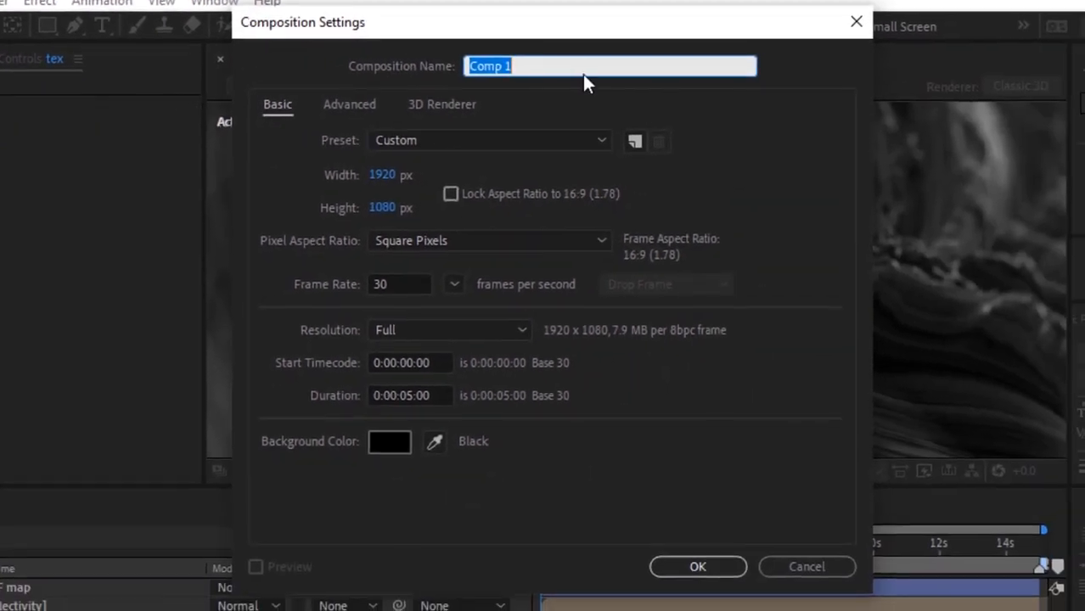
{"action": "type", "text": "Texture"}
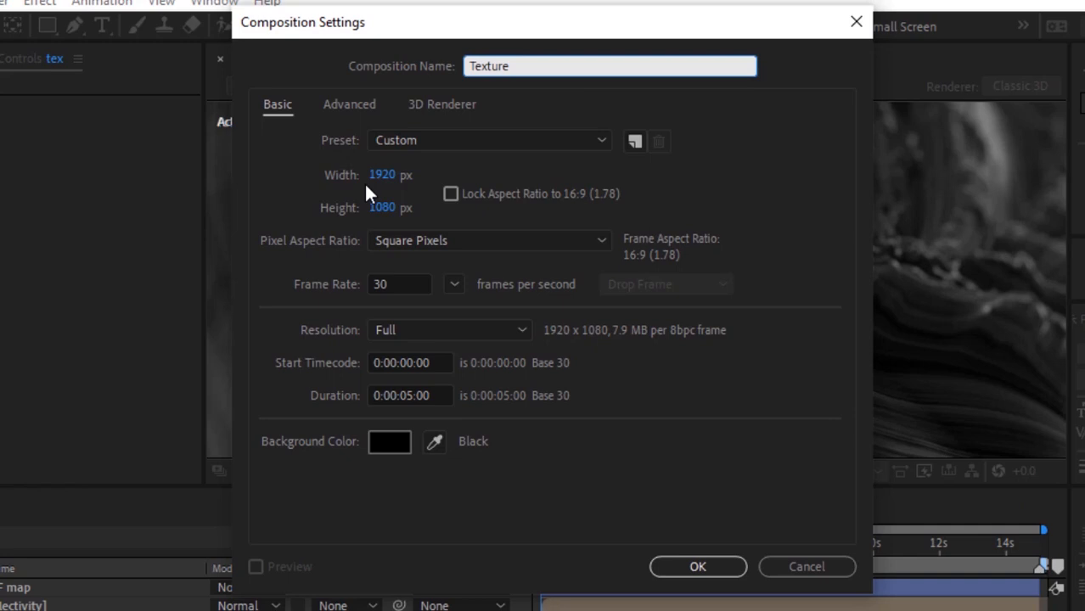
{"action": "type", "text": "500"}
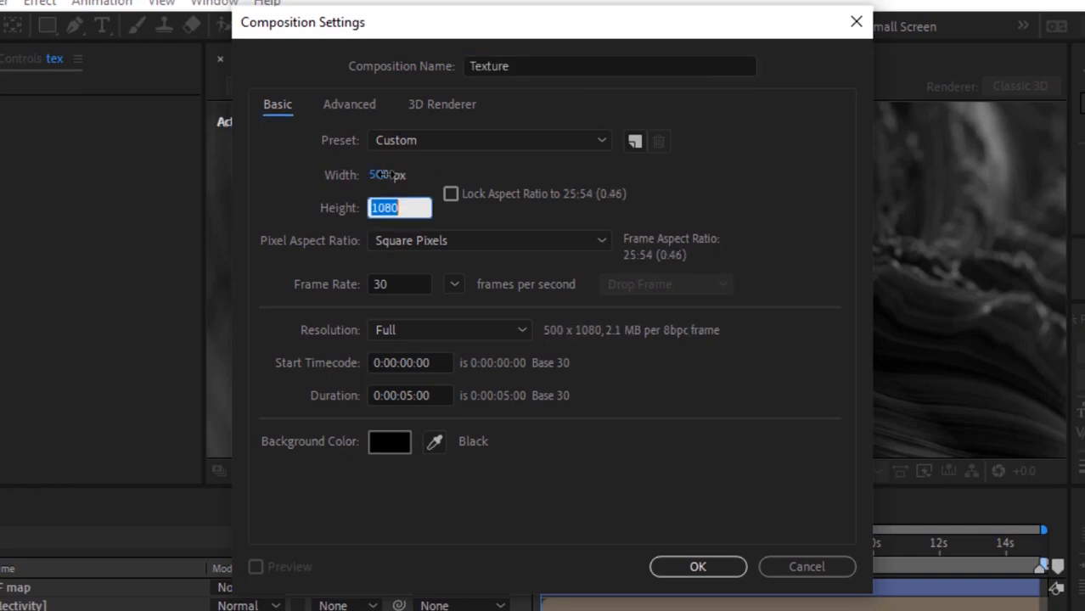
{"action": "type", "text": "500"}
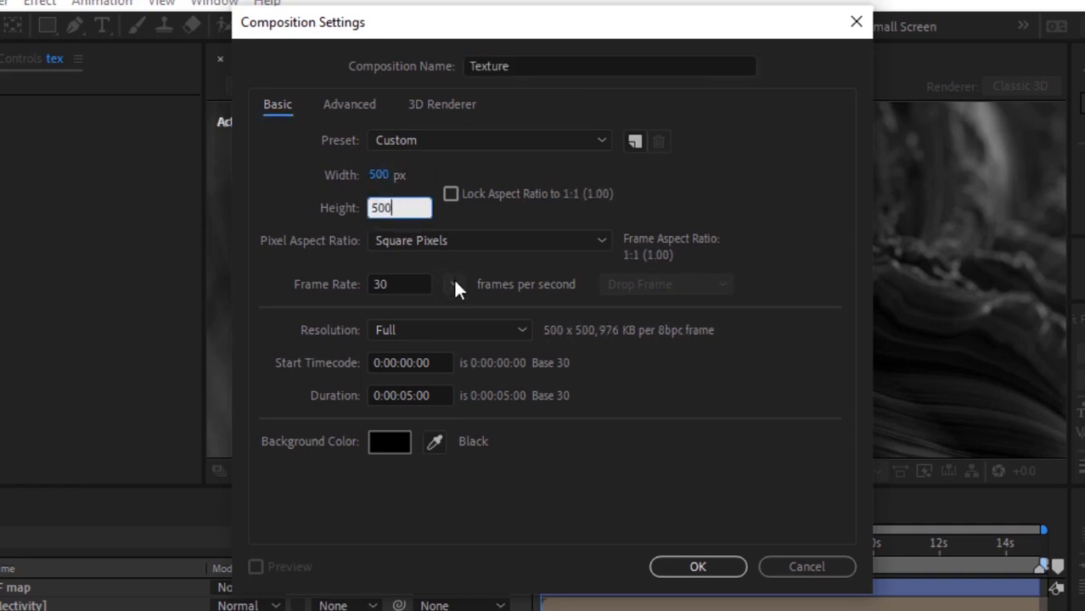
Step: Set the frame rate to 25 fps, a five-second duration, and confirm the Texture comp
{"action": "left_click", "coordinate": [455, 284]}
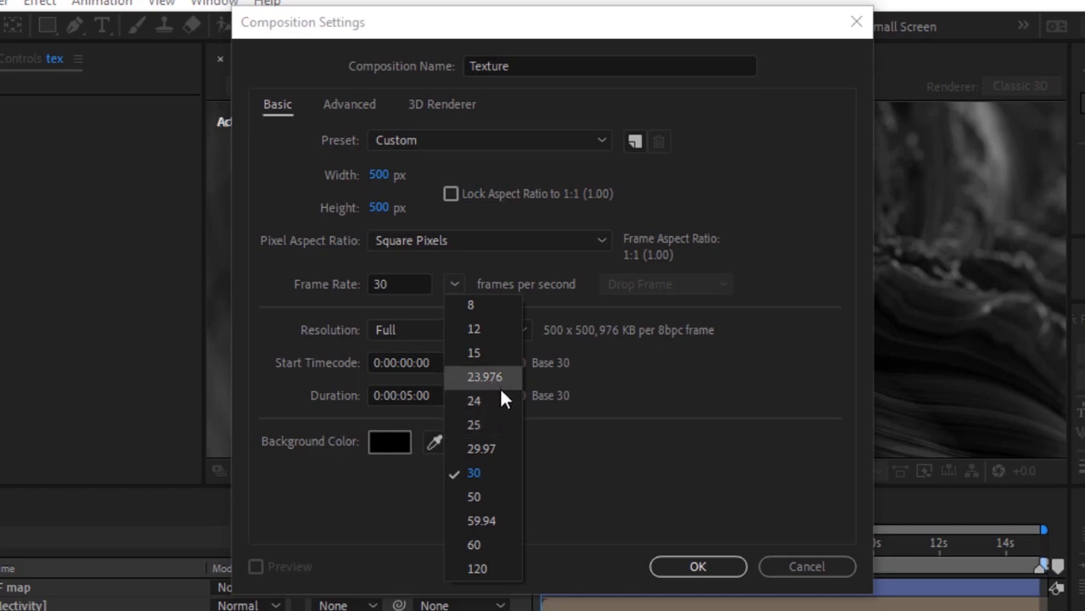
{"action": "left_click", "coordinate": [472, 425]}
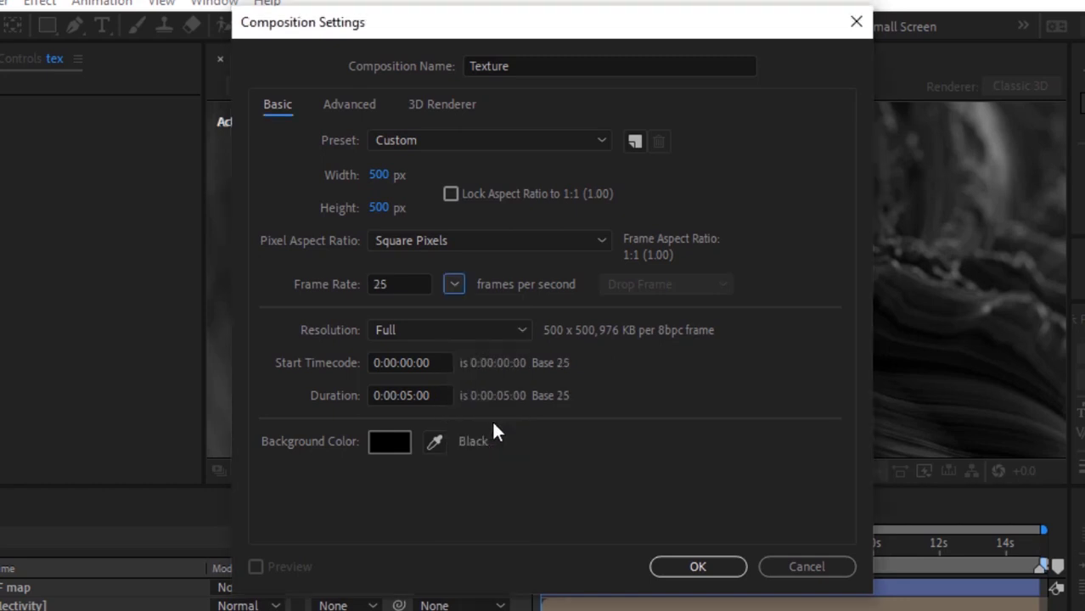
{"action": "left_click", "coordinate": [411, 394]}
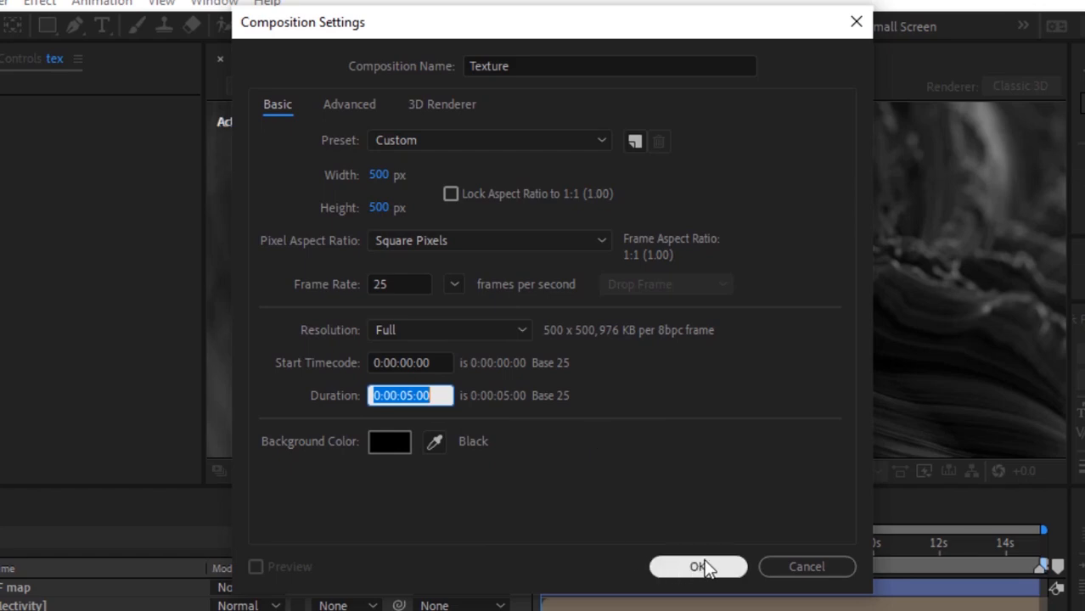
{"action": "left_click", "coordinate": [698, 567]}
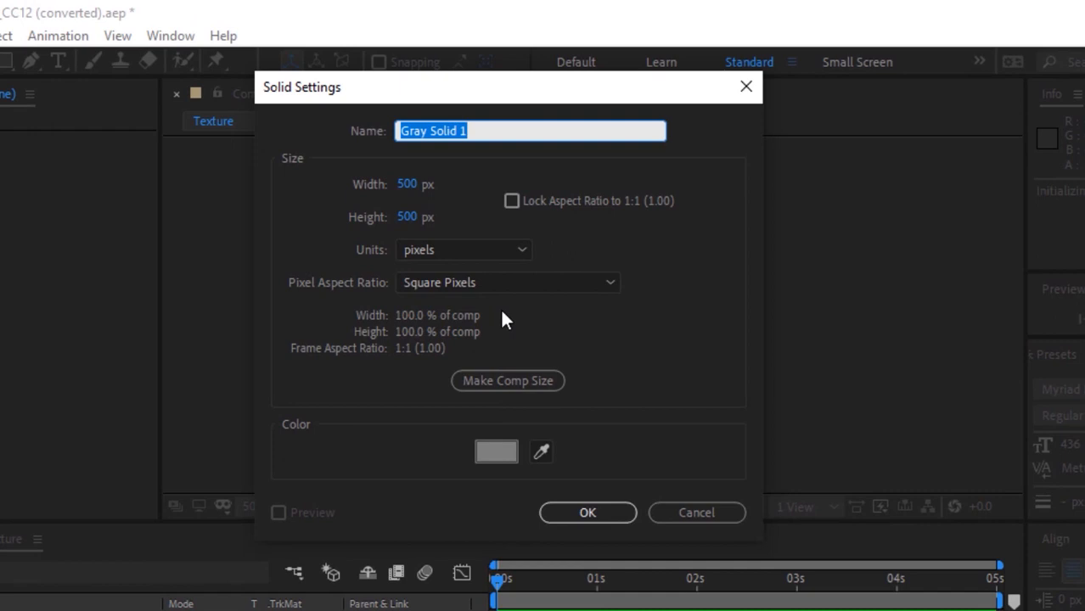
Step: Add a deep green solid with Fractal Noise, uniform scaling off and Scale Height 6 for horizontal streaks
{"action": "left_click", "coordinate": [496, 451]}
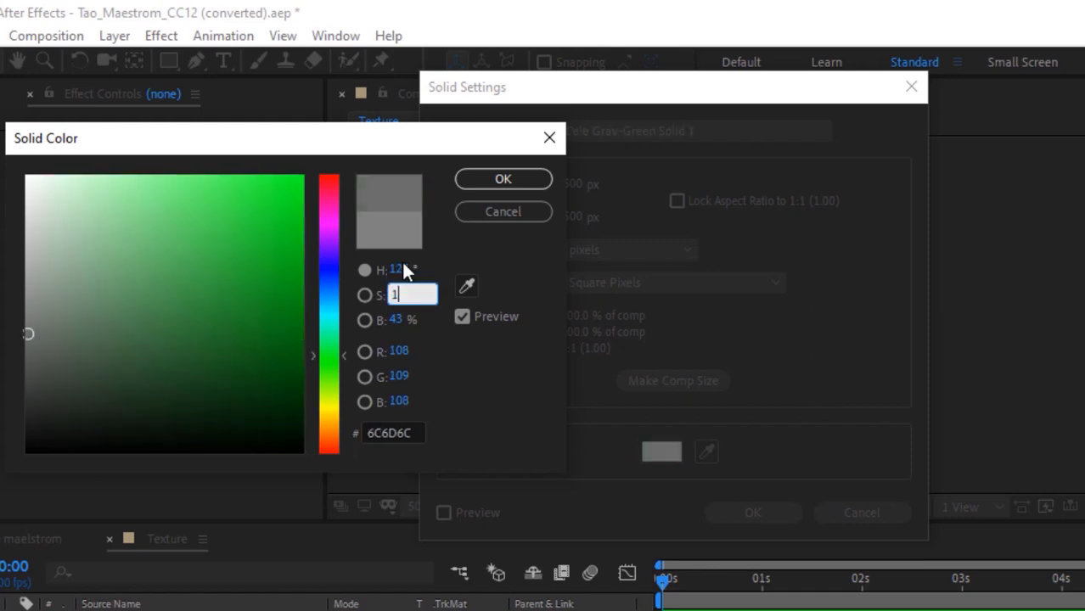
{"action": "left_click", "coordinate": [503, 180]}
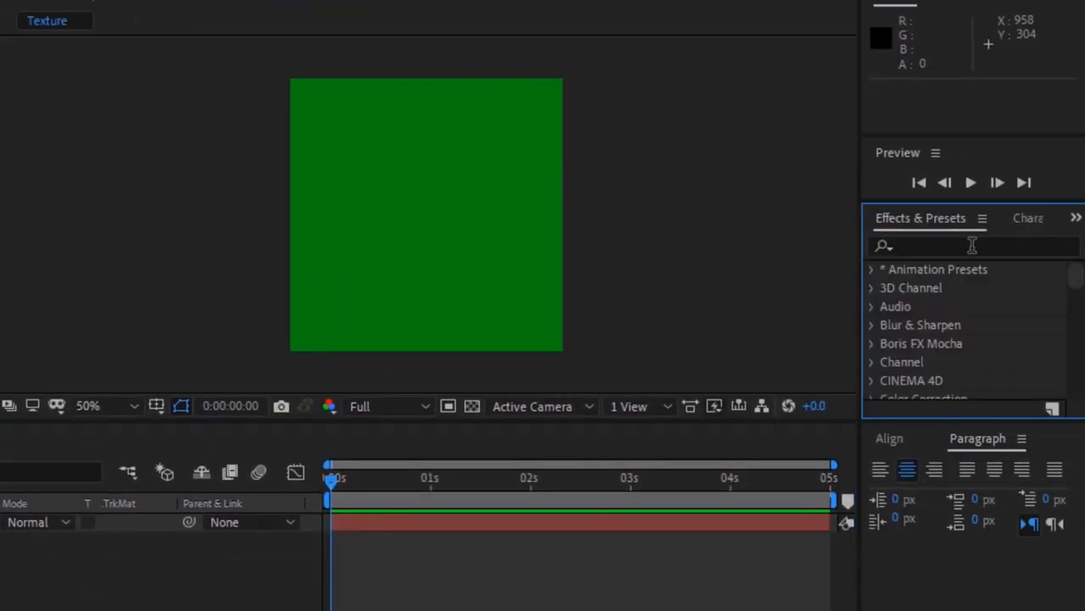
{"action": "type", "text": "noise"}
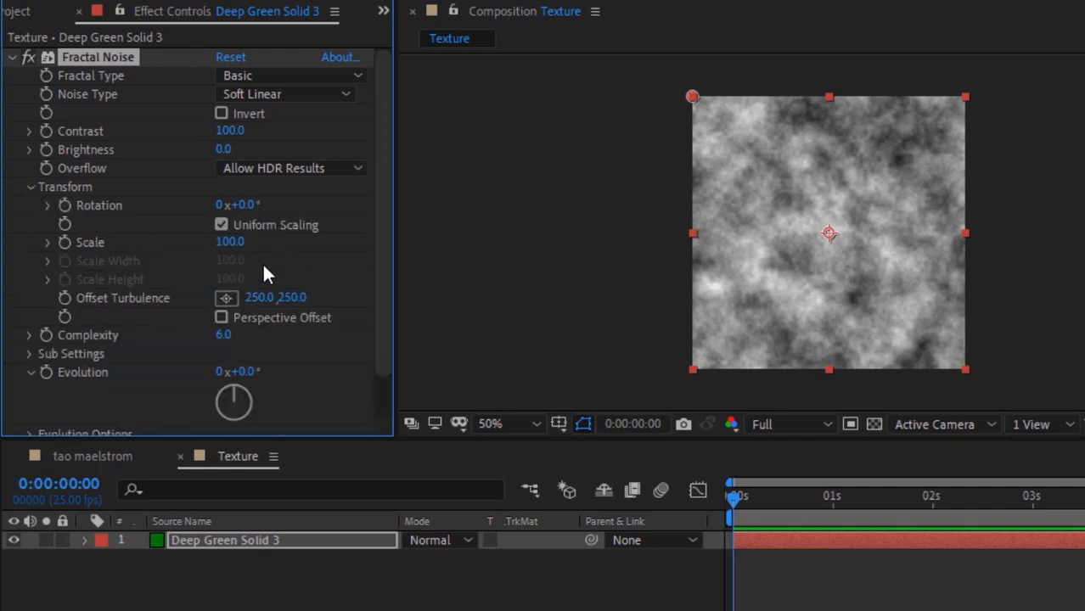
{"action": "left_click", "coordinate": [221, 225]}
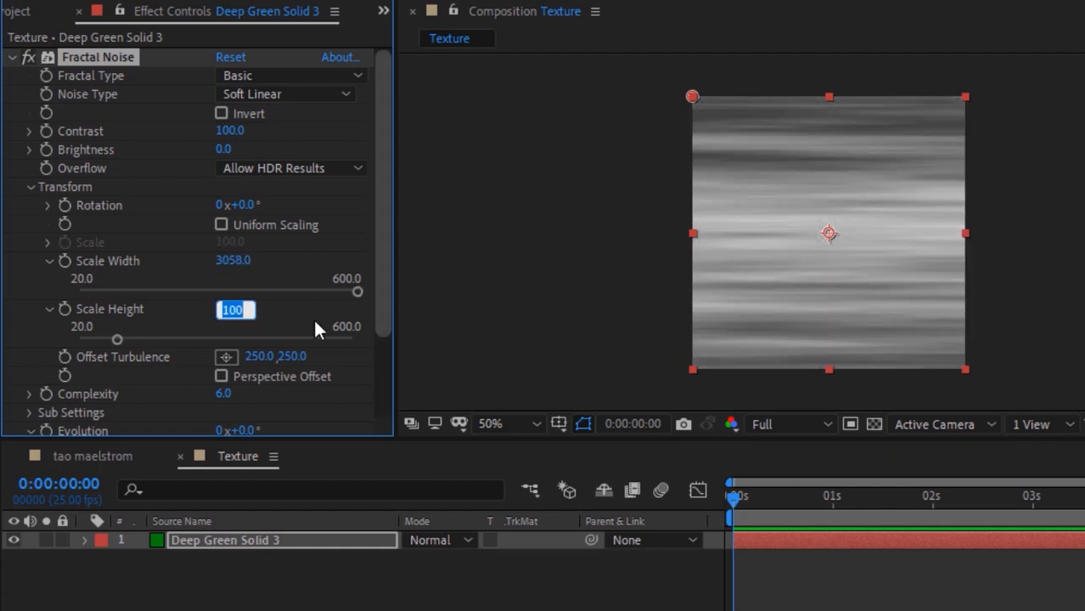
{"action": "type", "text": "6.0"}
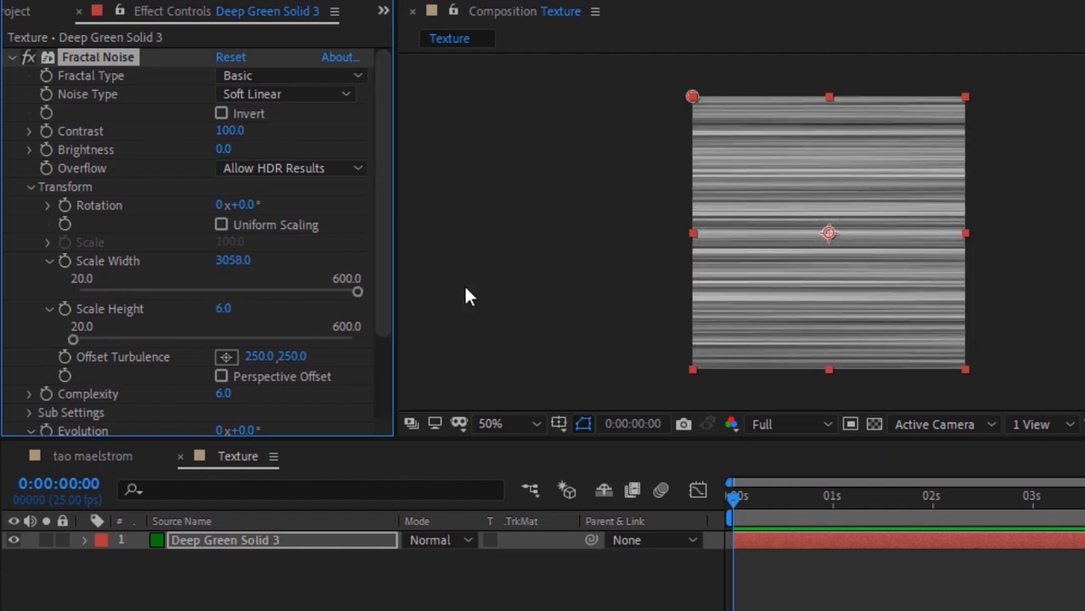
{"action": "scroll", "scroll_direction": "down", "scroll_amount": 3}
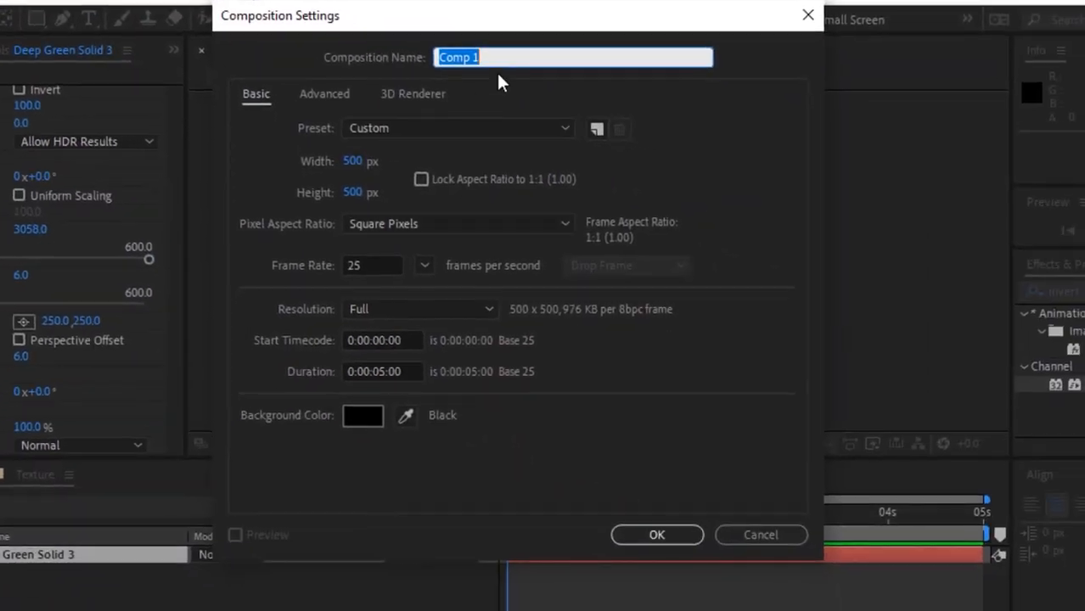
Step: Name the new composition Reflect and confirm it
{"action": "type", "text": "Reflect"}
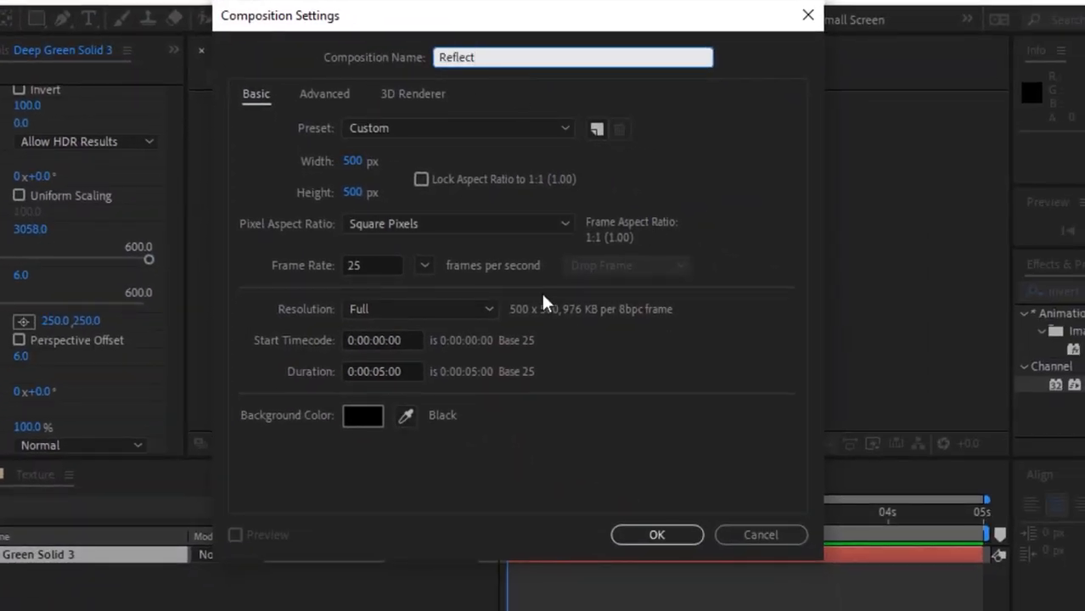
{"action": "left_click", "coordinate": [655, 535]}
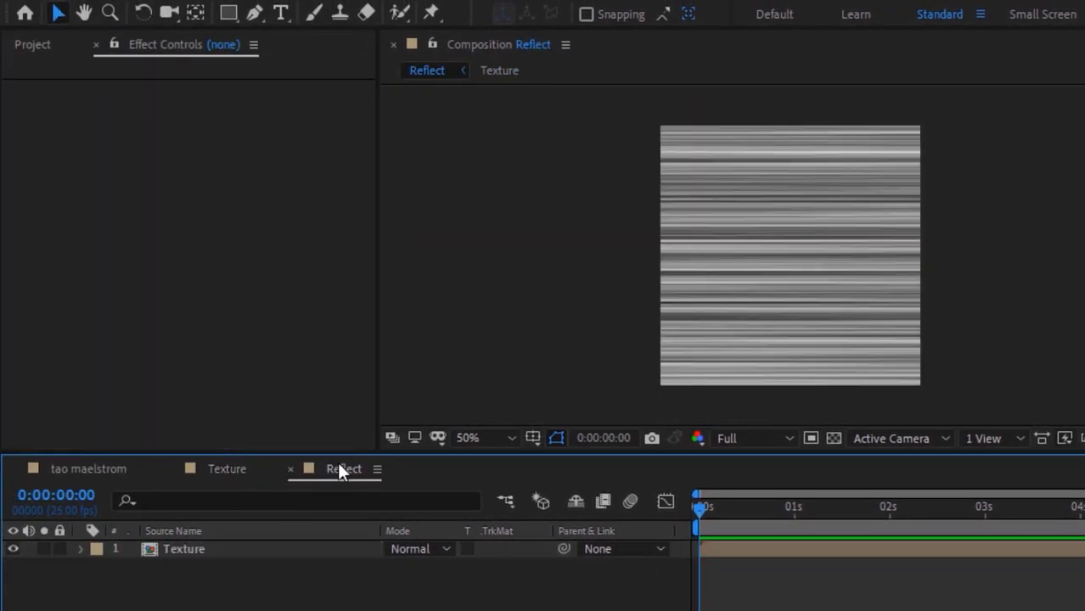
Step: Create the Final composition at 1920×1080, 25 fps, lasting 0:00:15:00
{"action": "left_click", "coordinate": [140, 43]}
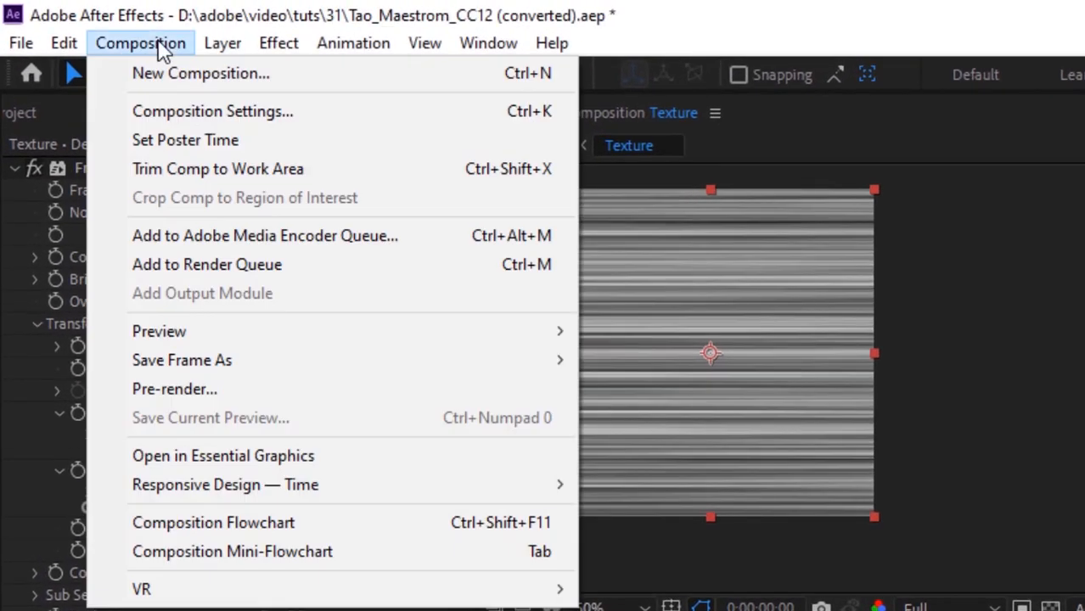
{"action": "left_click", "coordinate": [212, 112]}
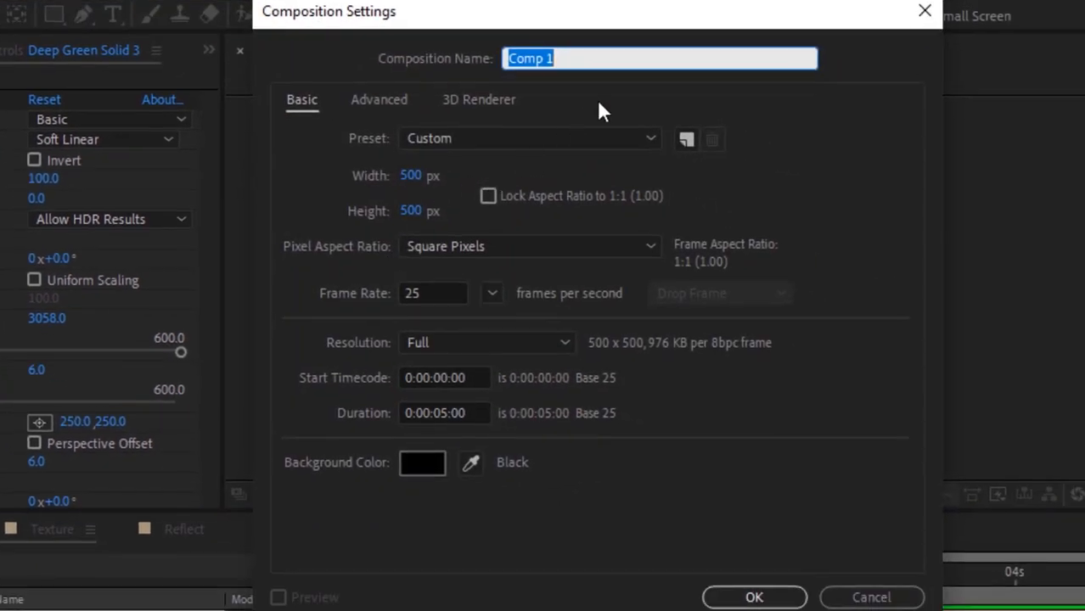
{"action": "type", "text": "Final"}
{"action": "left_click", "coordinate": [433, 211]}
{"action": "type", "text": "1080"}
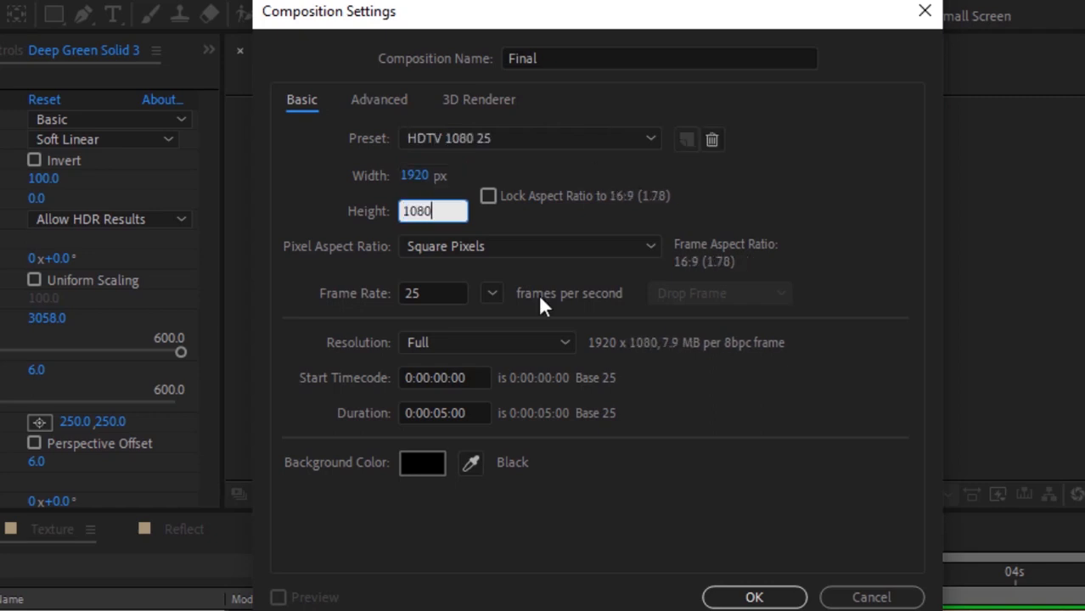
{"action": "left_click", "coordinate": [445, 413]}
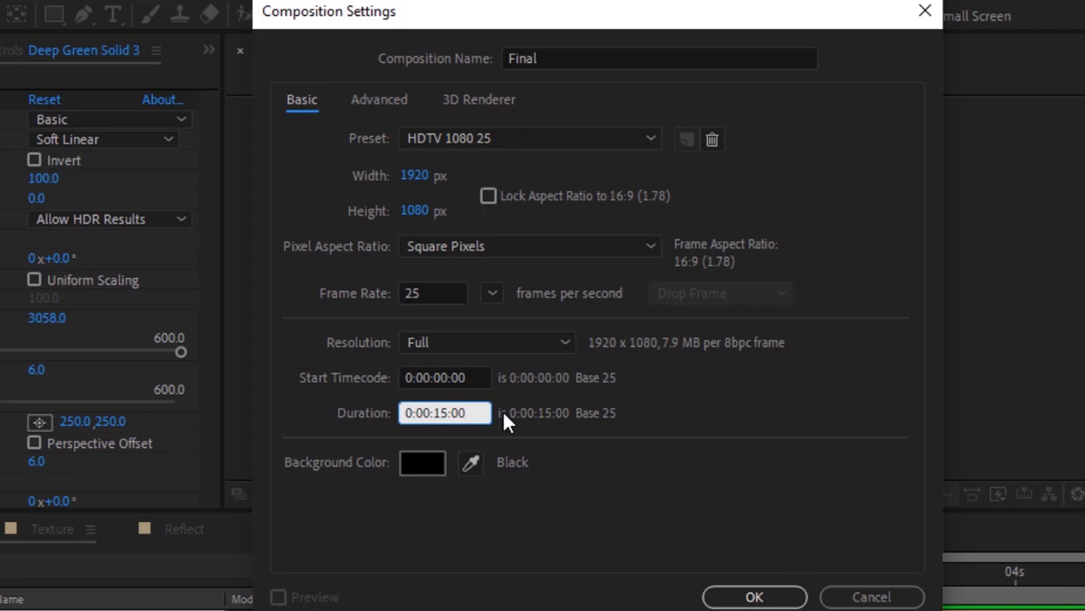
{"action": "left_click", "coordinate": [755, 598]}
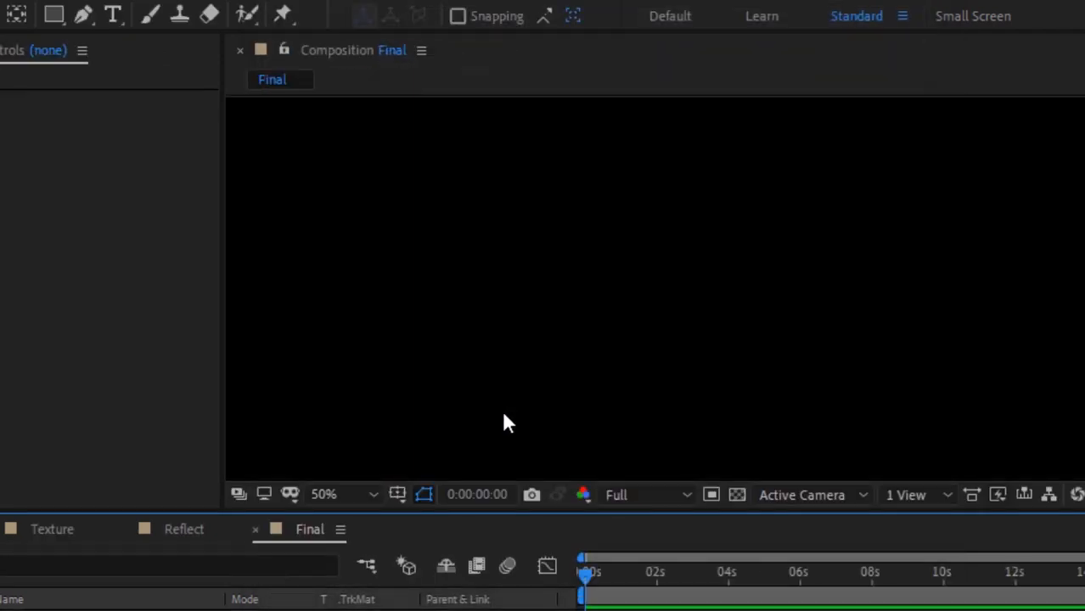
Step: Add a full-frame solid named TAO to the Final comp
{"action": "right_click", "coordinate": [506, 421]}
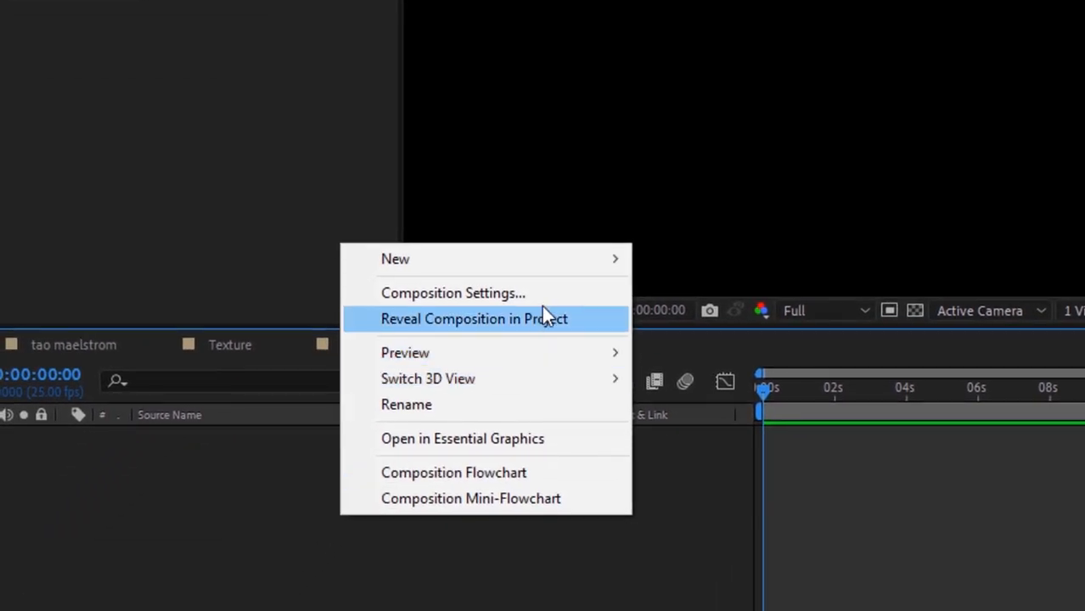
{"action": "mouse_move", "coordinate": [394, 258]}
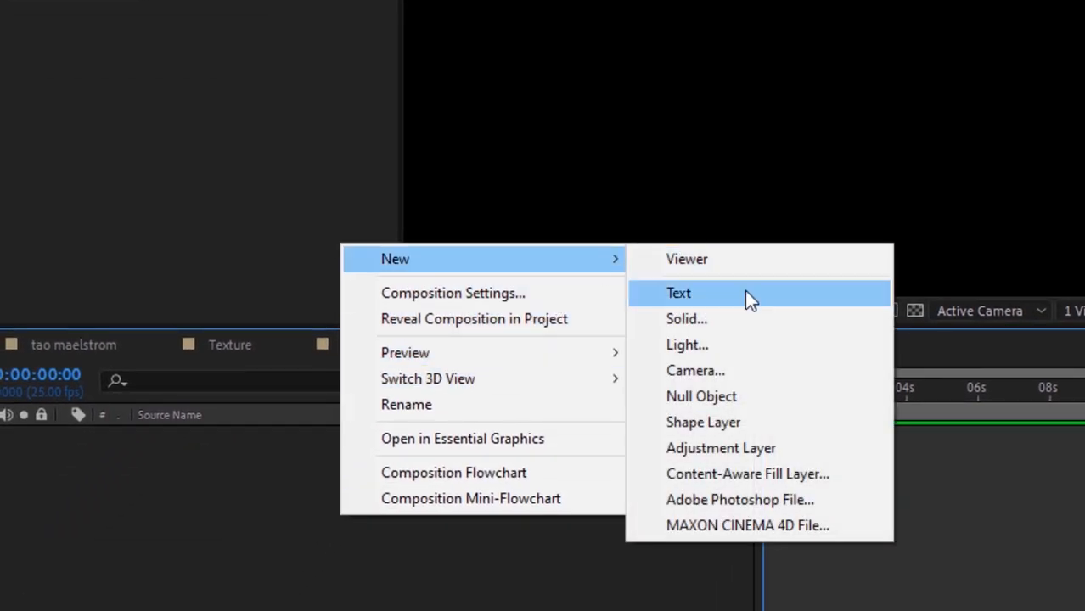
{"action": "mouse_move", "coordinate": [730, 344]}
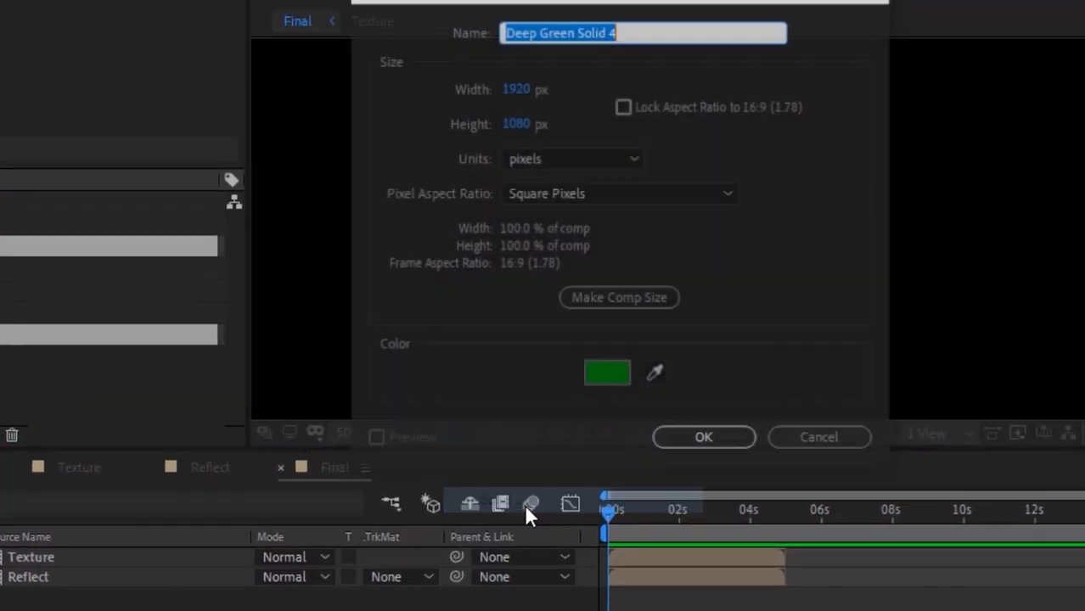
{"action": "type", "text": "TAO"}
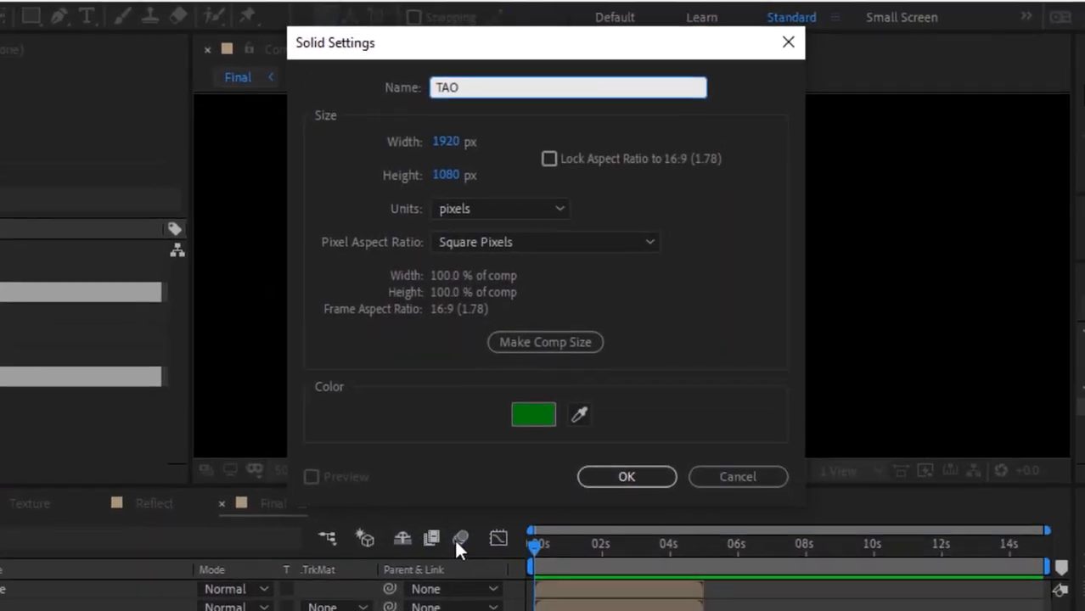
{"action": "left_click", "coordinate": [627, 476]}
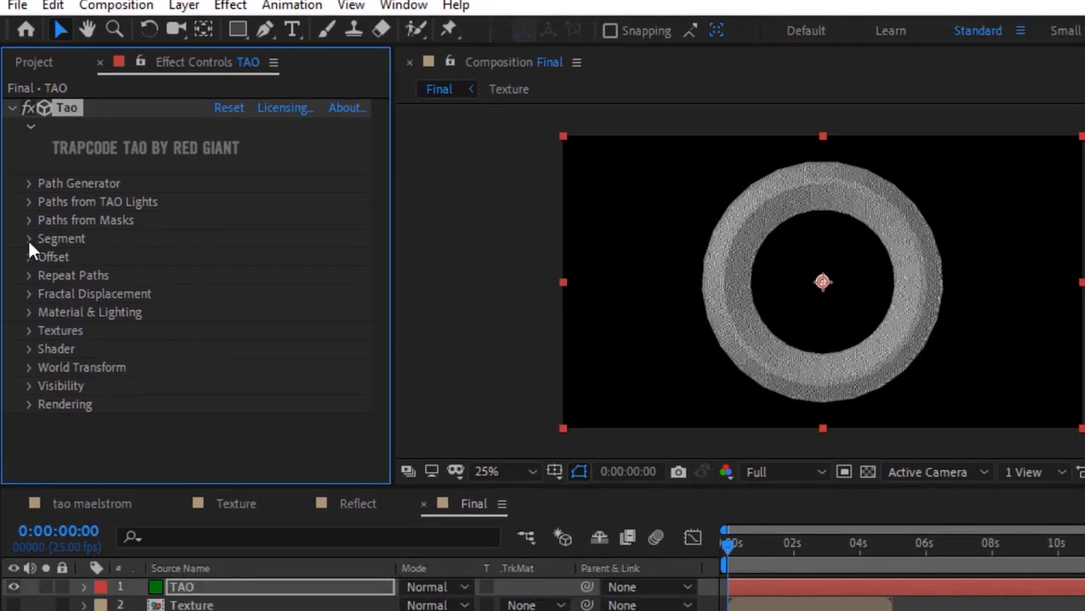
Step: Give the Tao segment 339 sides with Break Sides, Chamfer and Caps turned off
{"action": "left_click", "coordinate": [29, 238]}
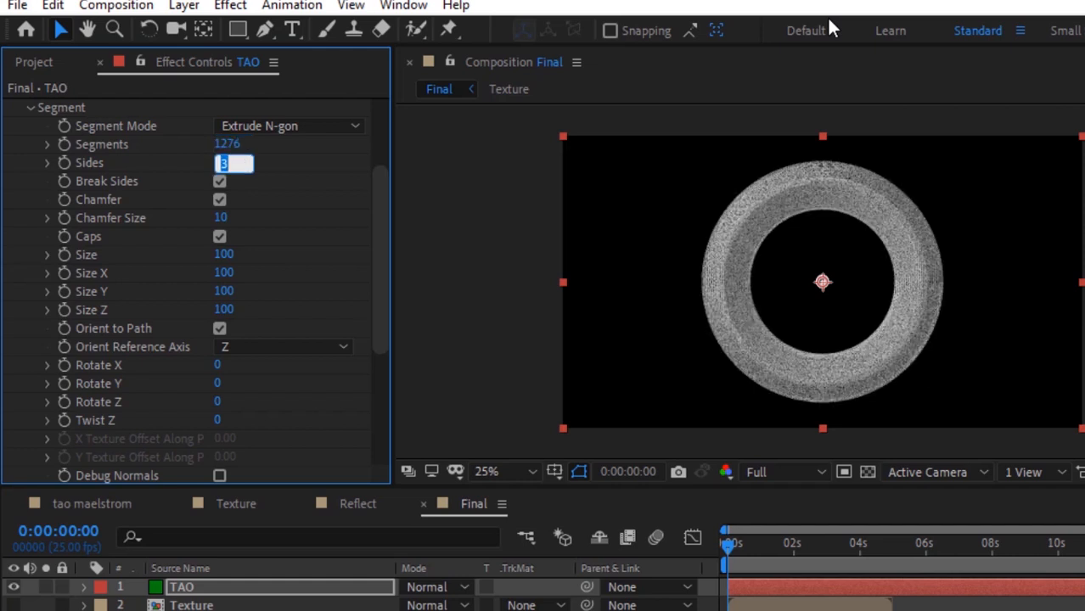
{"action": "type", "text": "339"}
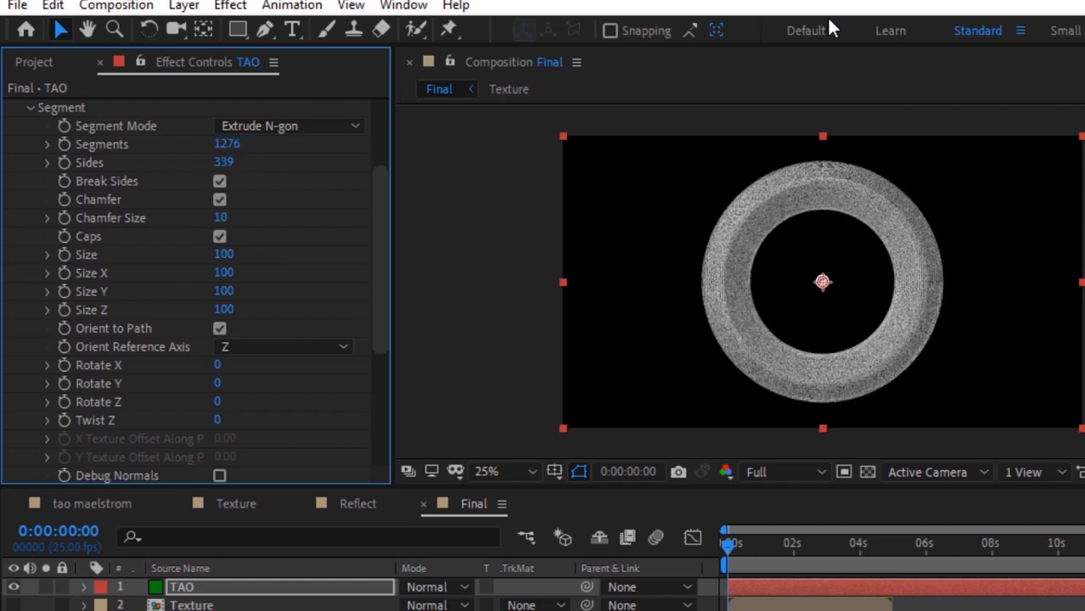
{"action": "left_click", "coordinate": [219, 180]}
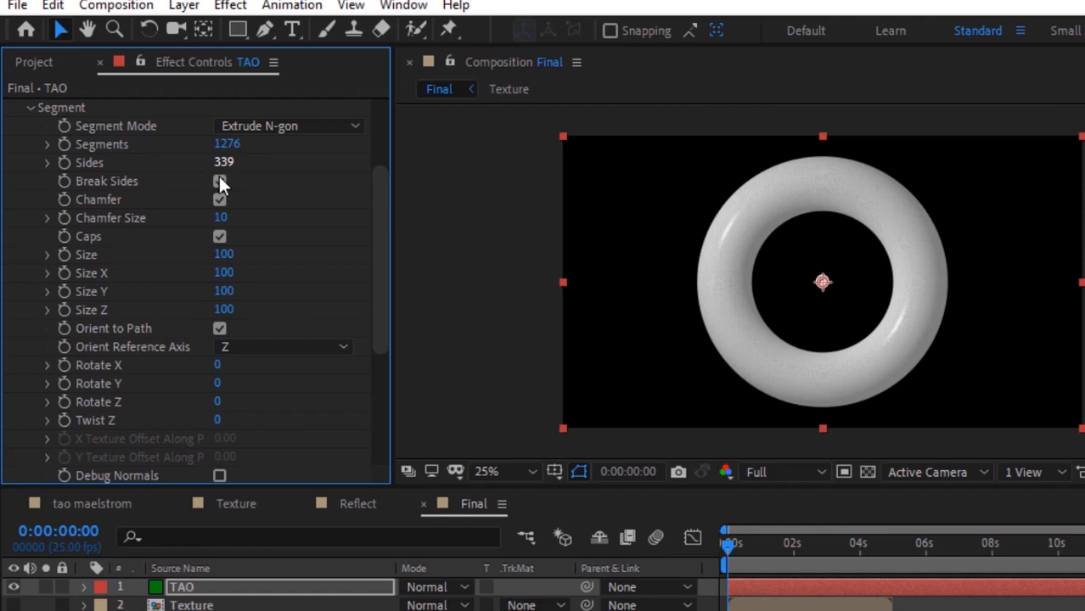
{"action": "left_click", "coordinate": [219, 201]}
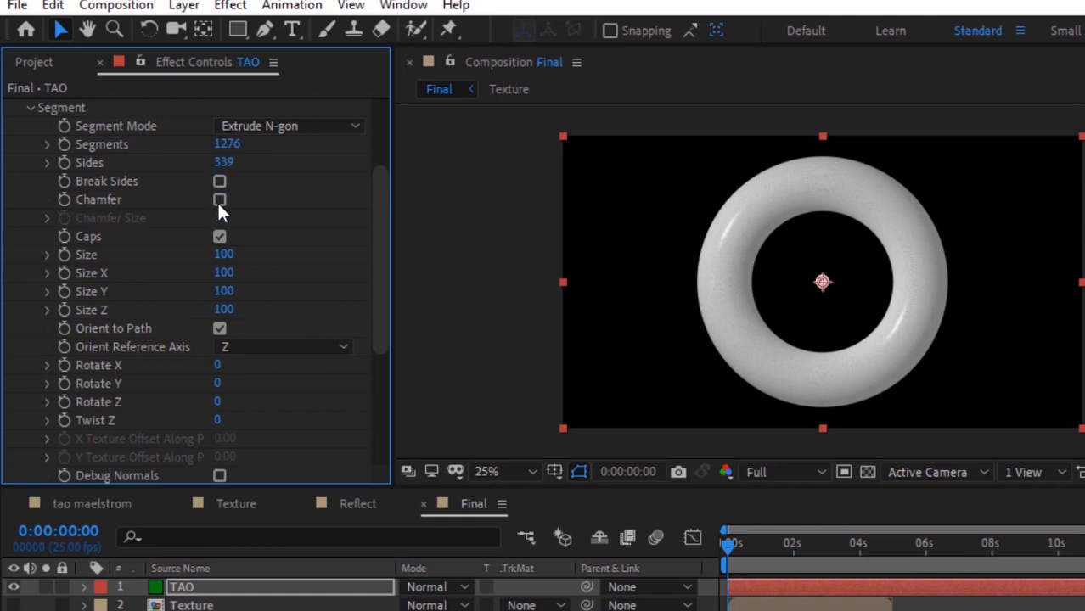
{"action": "left_click", "coordinate": [220, 237]}
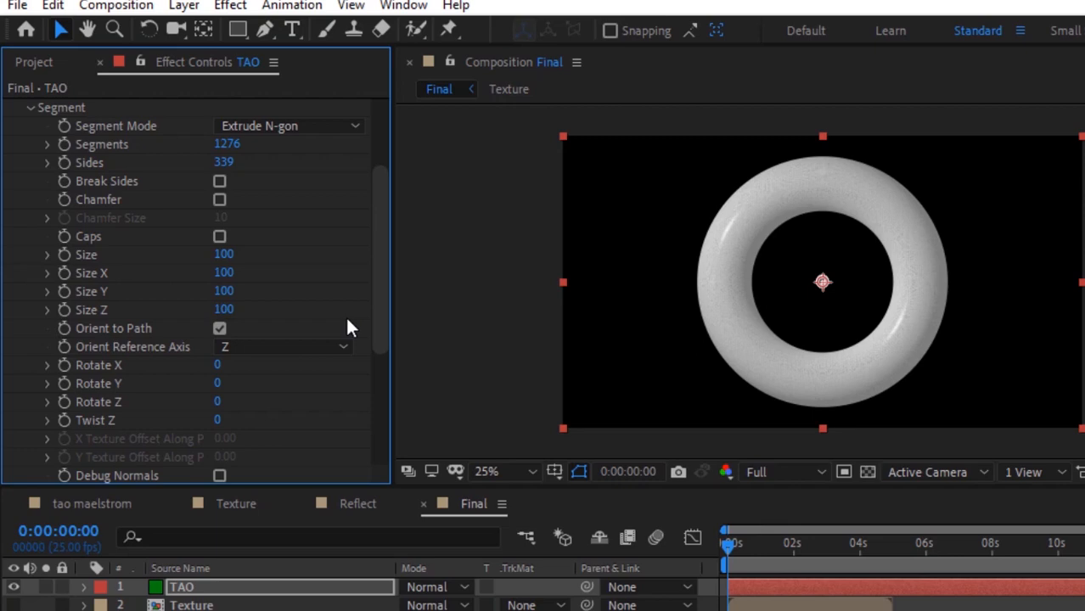
Step: Collapse the Segment and Offset groups in Effect Controls
{"action": "scroll", "scroll_direction": "down", "scroll_amount": 3}
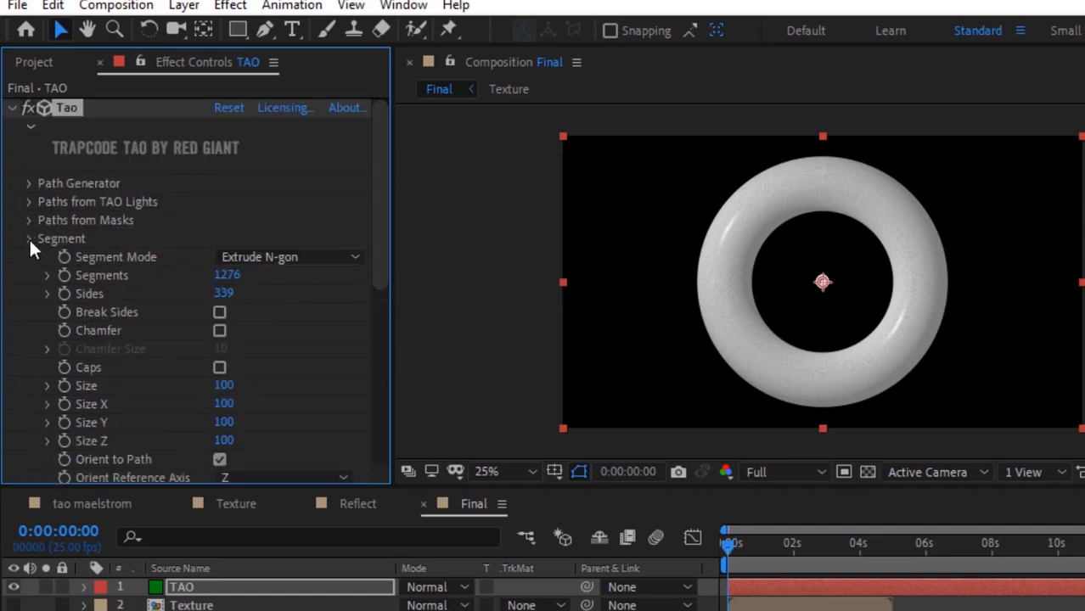
{"action": "left_click", "coordinate": [29, 256]}
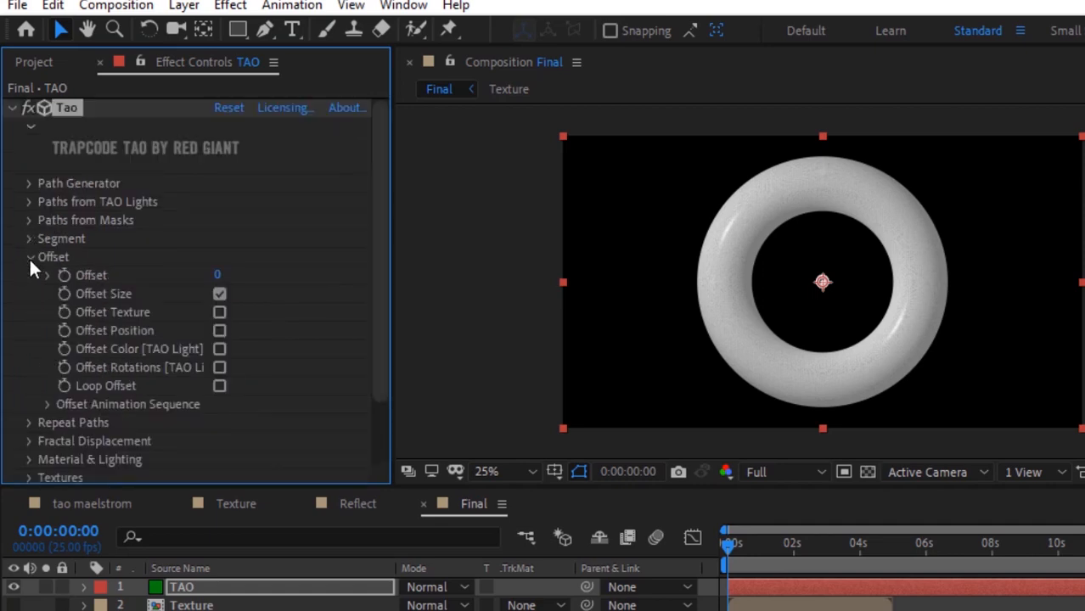
{"action": "left_click", "coordinate": [30, 256]}
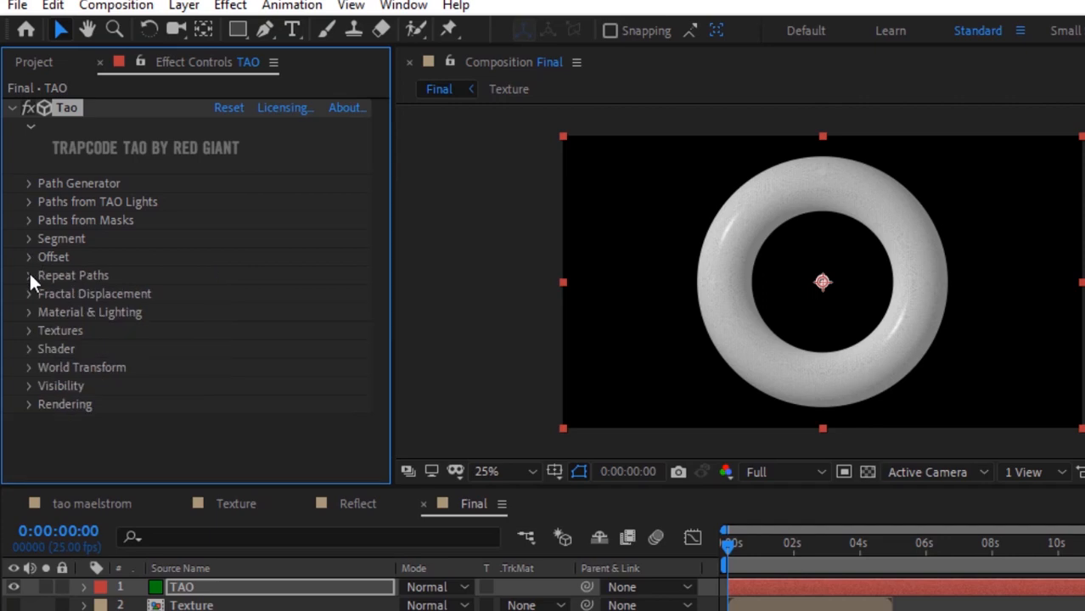
Step: Set Fractal Displacement Amplitude 56, Frequency 100 and Evolution 500
{"action": "left_click", "coordinate": [31, 294]}
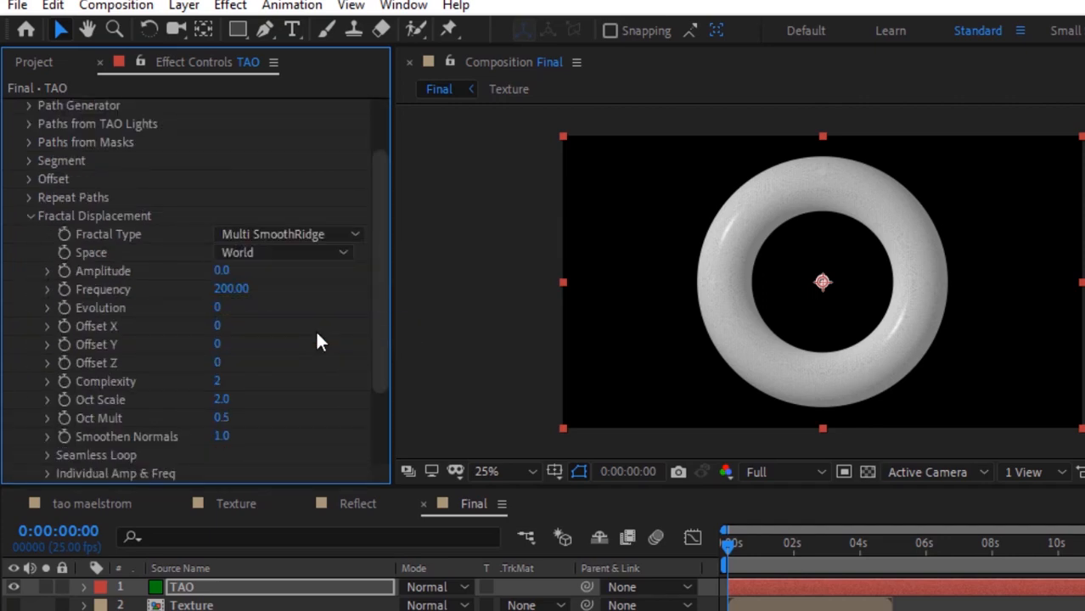
{"action": "mouse_move", "coordinate": [321, 314]}
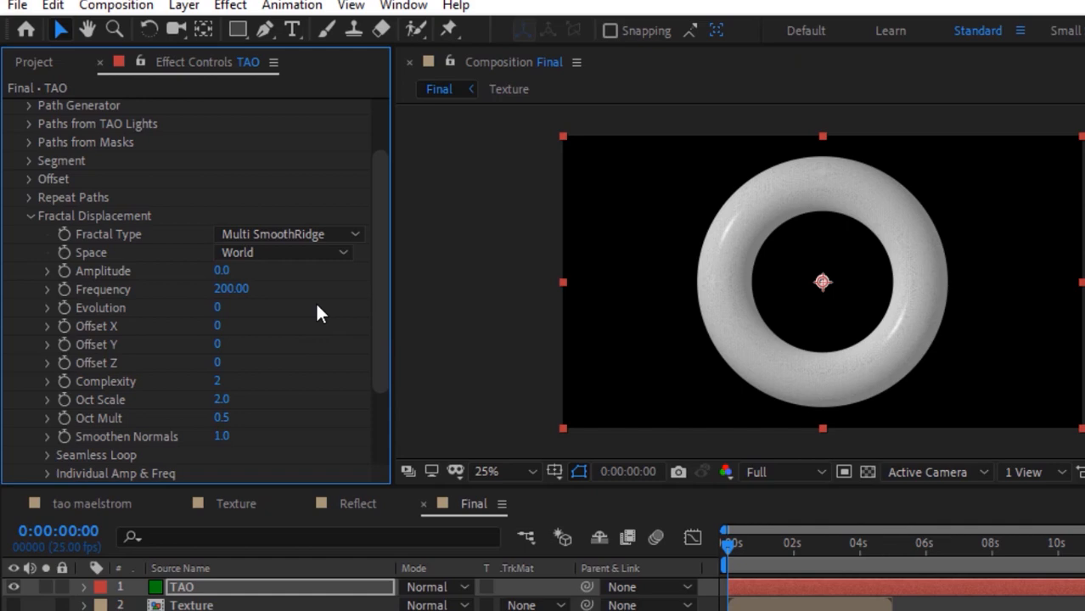
{"action": "left_click", "coordinate": [232, 272]}
{"action": "type", "text": "96"}
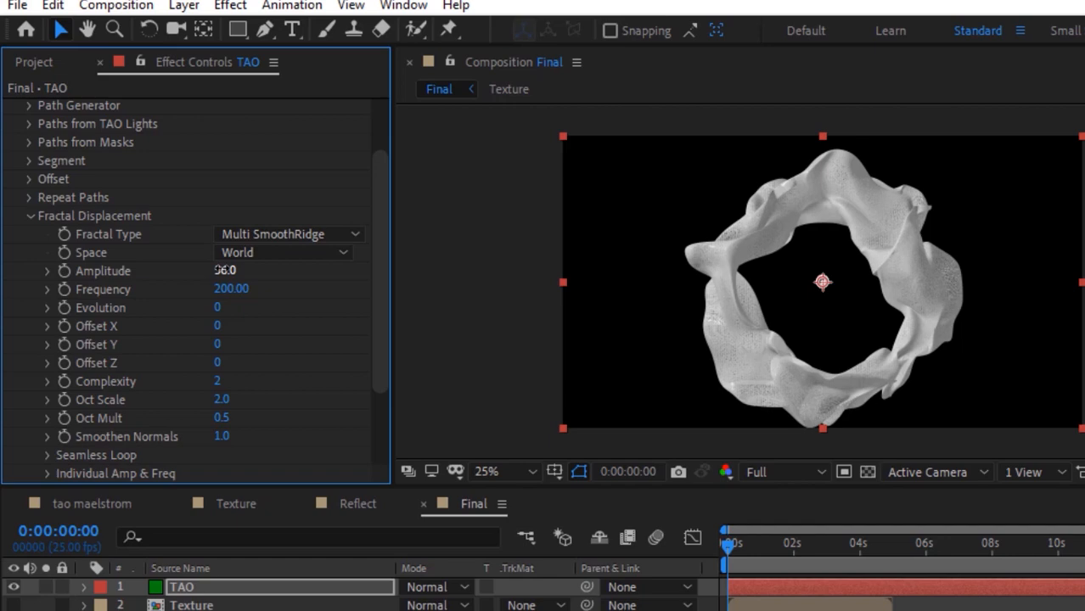
{"action": "left_click_drag", "start_coordinate": [224, 270], "coordinate": [217, 270]}
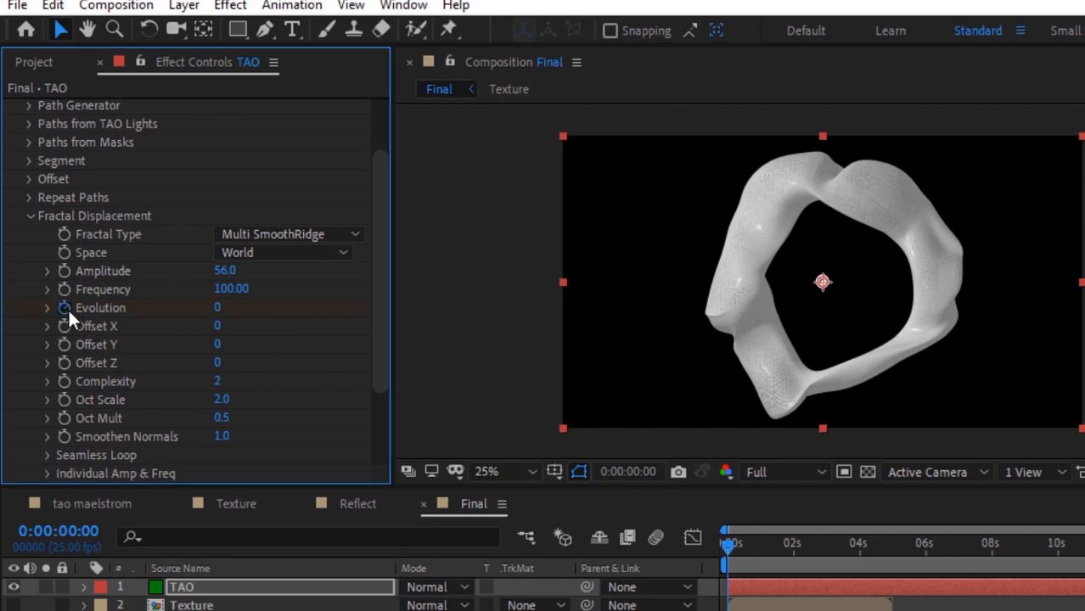
{"action": "mouse_move", "coordinate": [214, 322]}
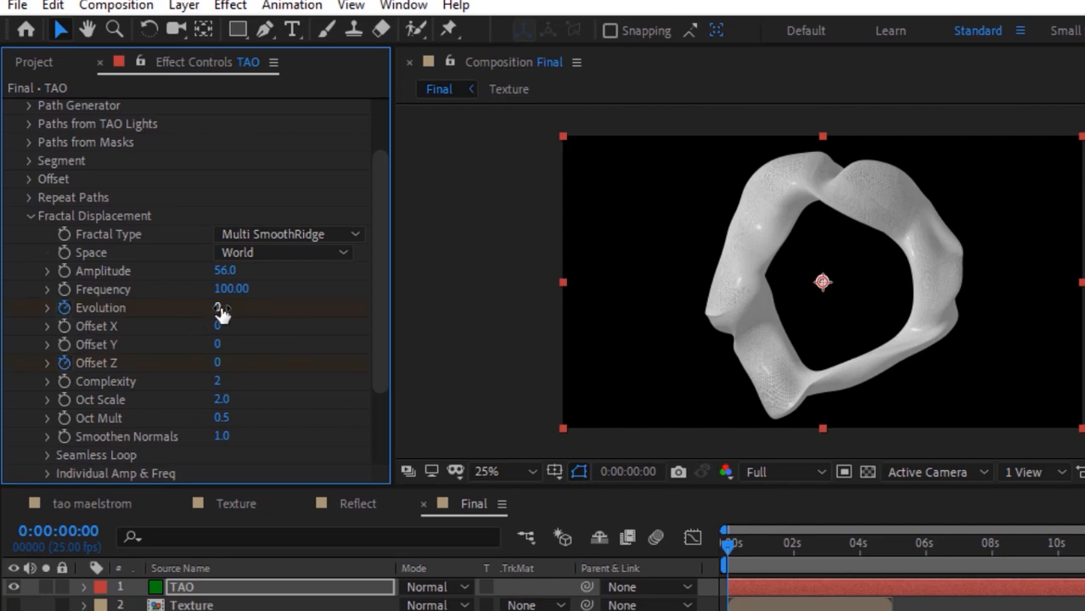
{"action": "left_click_drag", "start_coordinate": [225, 308], "coordinate": [234, 307]}
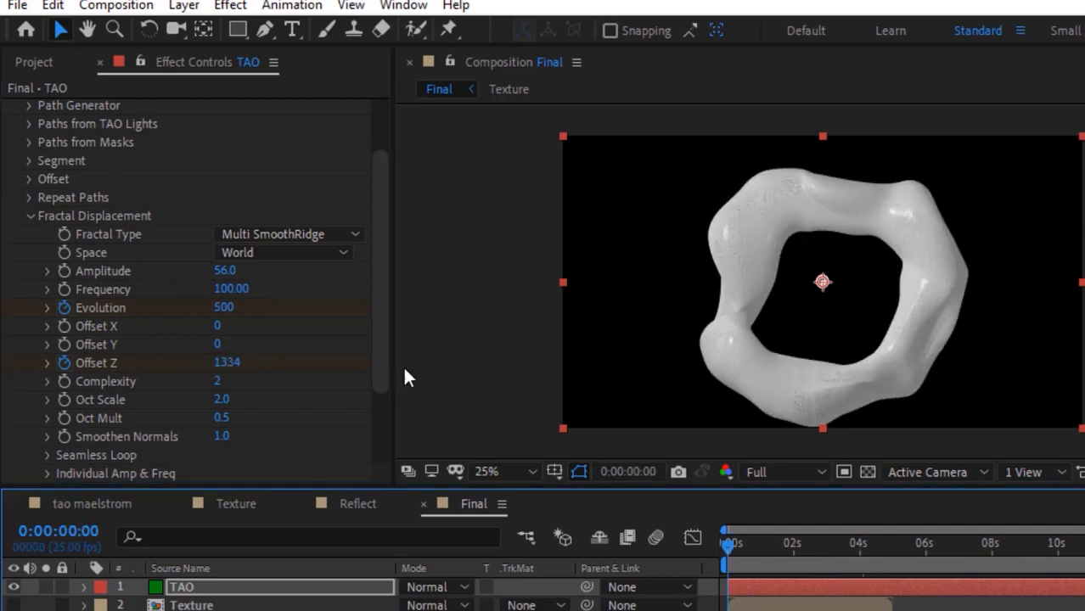
{"action": "mouse_move", "coordinate": [219, 380]}
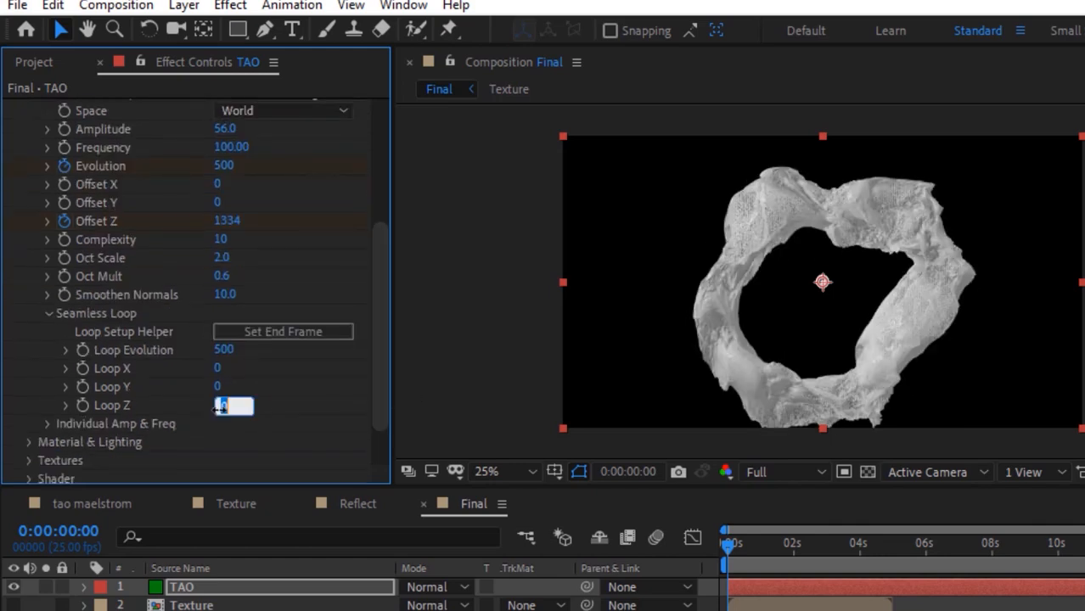
Step: Set Loop Z 1334 and per-axis frequencies X 29, Y 320 for a seamless rocky loop
{"action": "type", "text": "1334"}
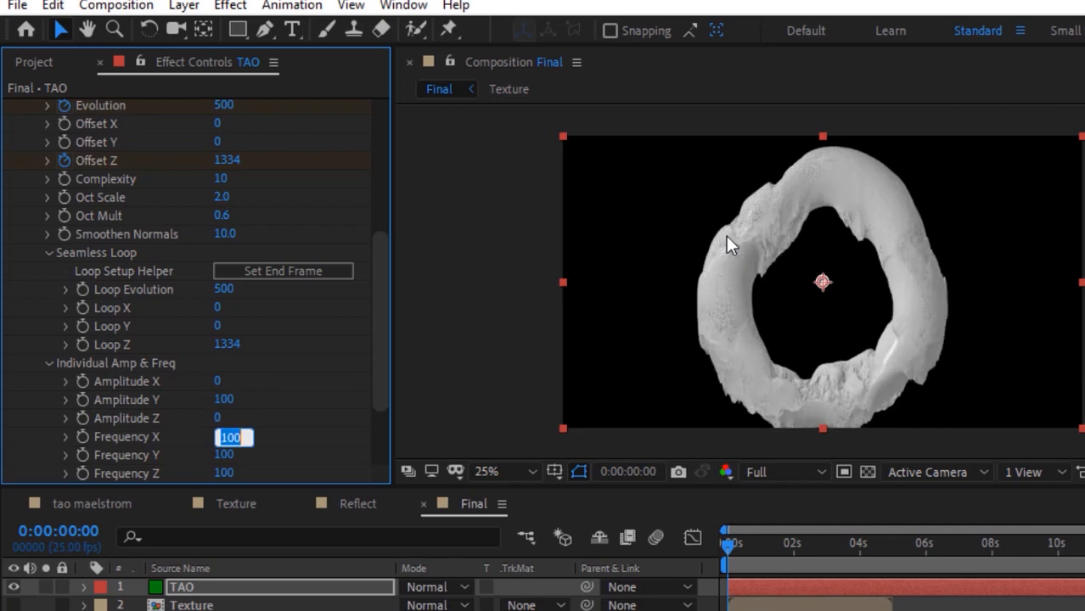
{"action": "type", "text": "29"}
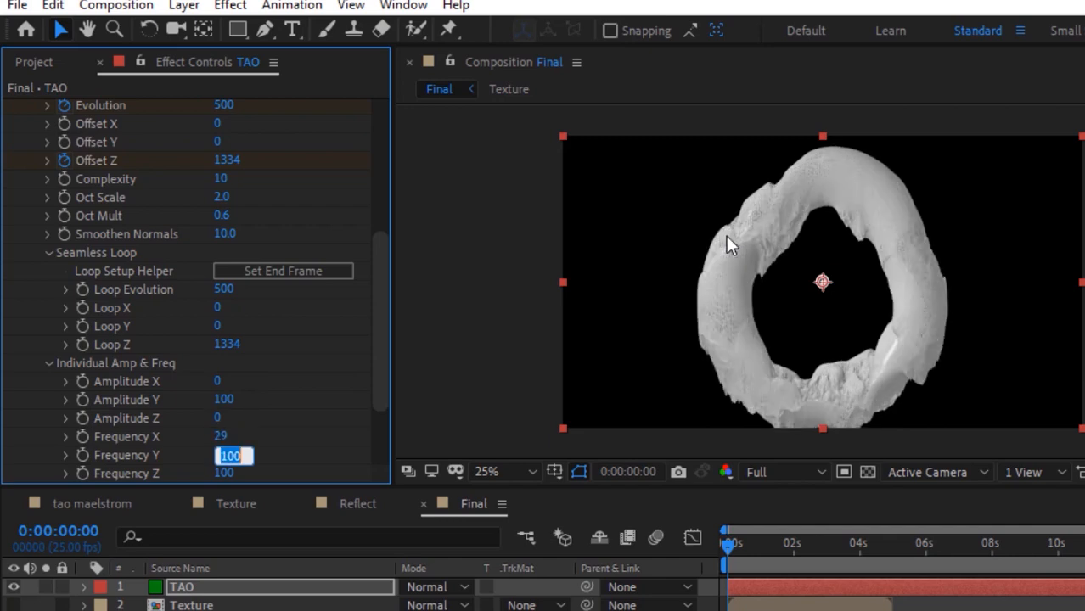
{"action": "type", "text": "320"}
{"action": "left_click", "coordinate": [232, 474]}
{"action": "type", "text": "53"}
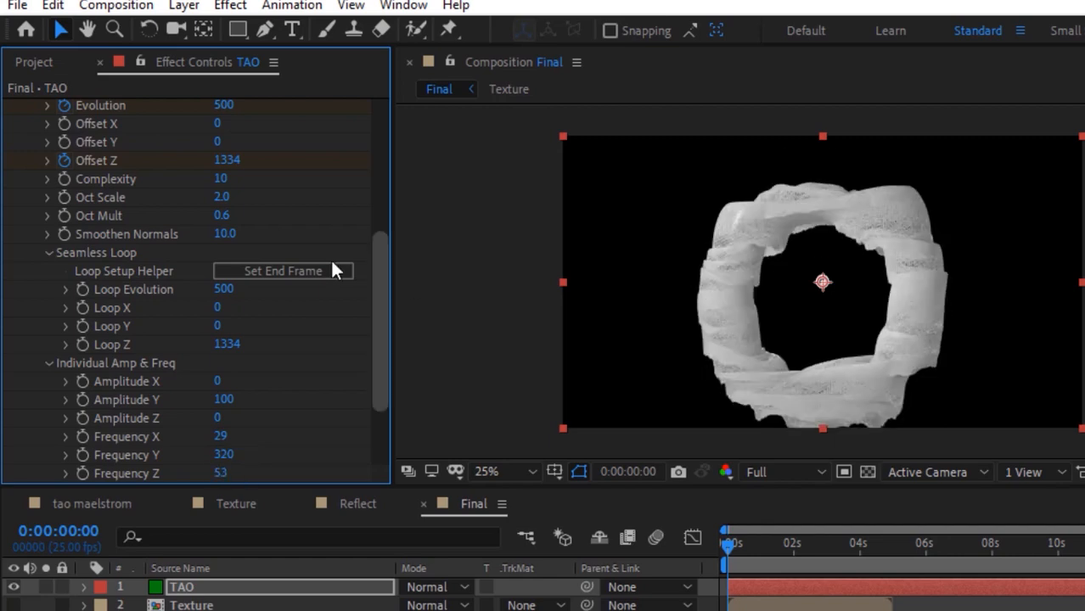
{"action": "left_click", "coordinate": [48, 251]}
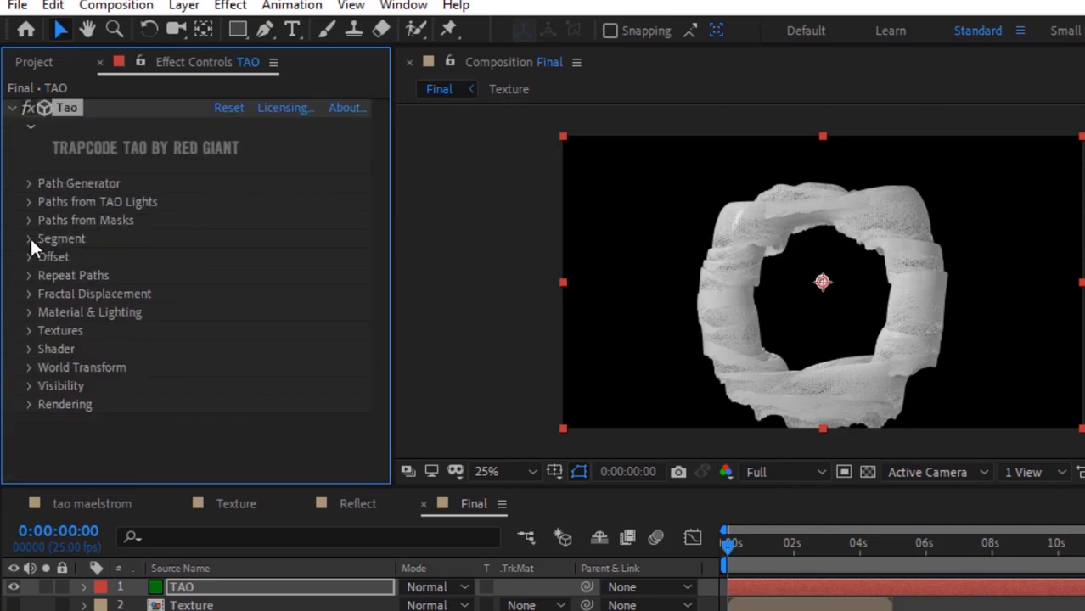
Step: Set the material to Metal 100, Fresnel 95 and Diffuse Holdout 100
{"action": "left_click", "coordinate": [29, 313]}
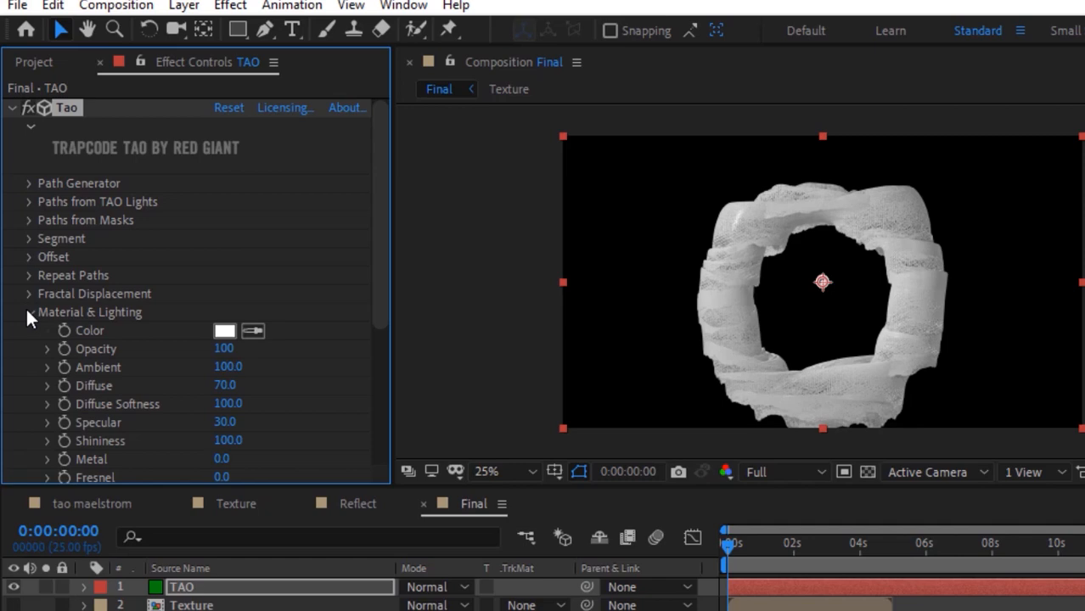
{"action": "scroll", "scroll_direction": "down", "scroll_amount": 3}
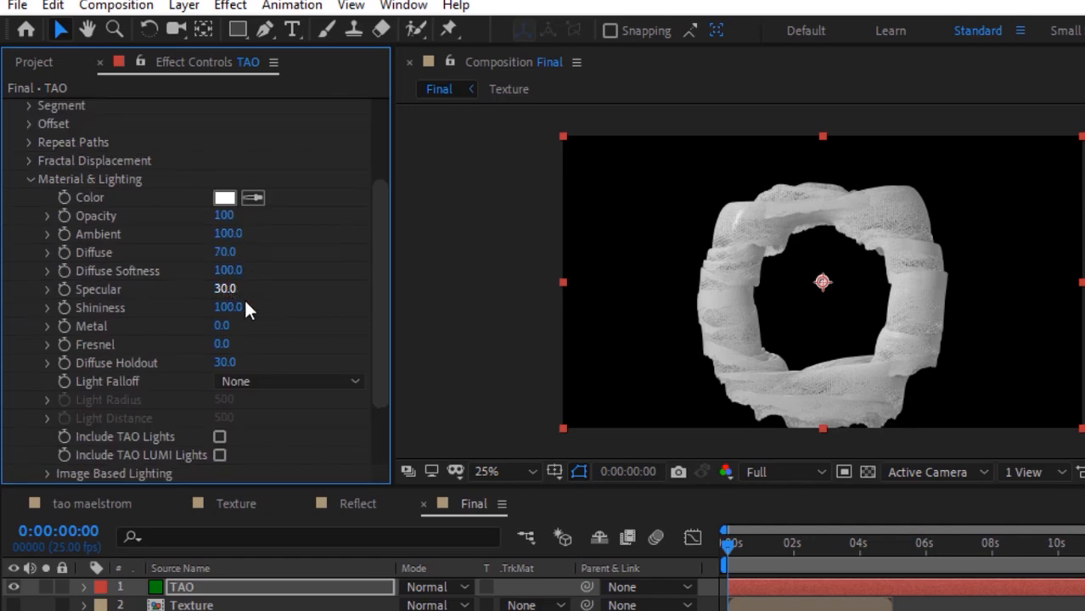
{"action": "double_click", "coordinate": [221, 343]}
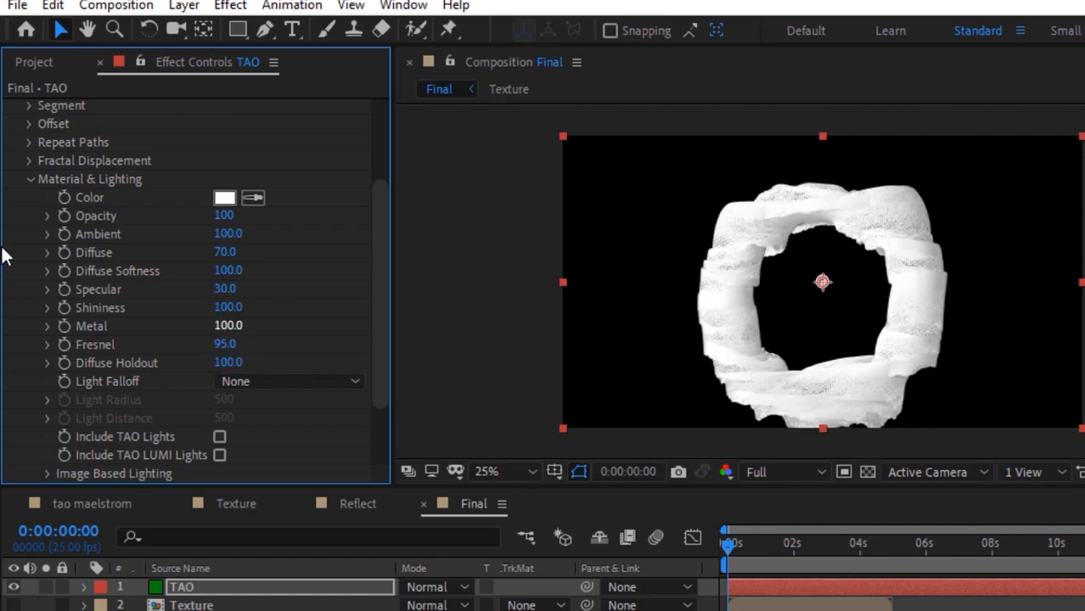
{"action": "scroll", "scroll_direction": "down", "scroll_amount": 3}
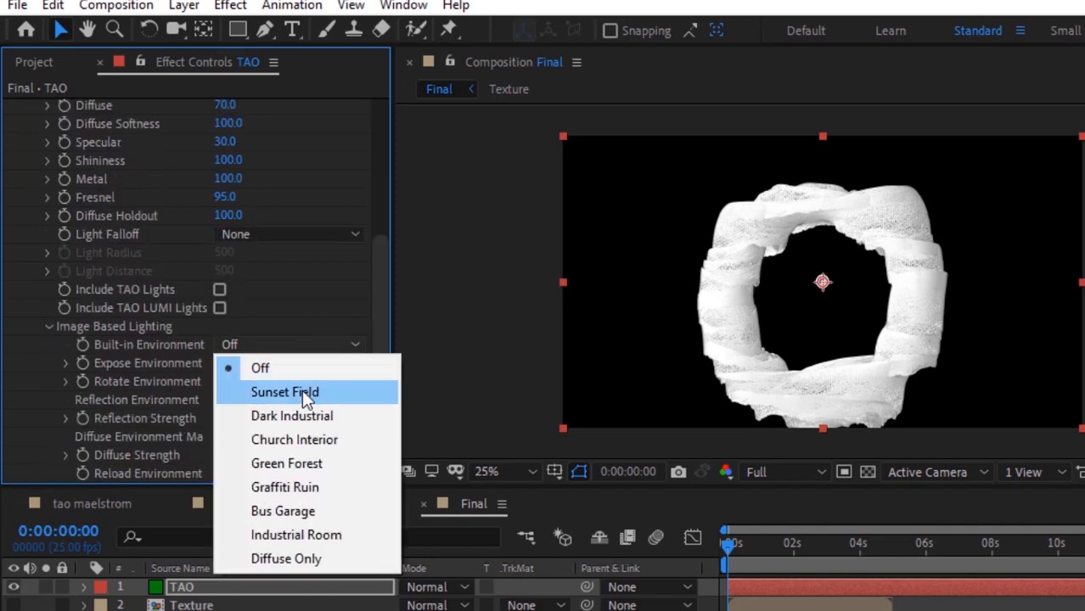
Step: Light the ring with the Sunset Field environment at Expose 1.4
{"action": "left_click", "coordinate": [286, 391]}
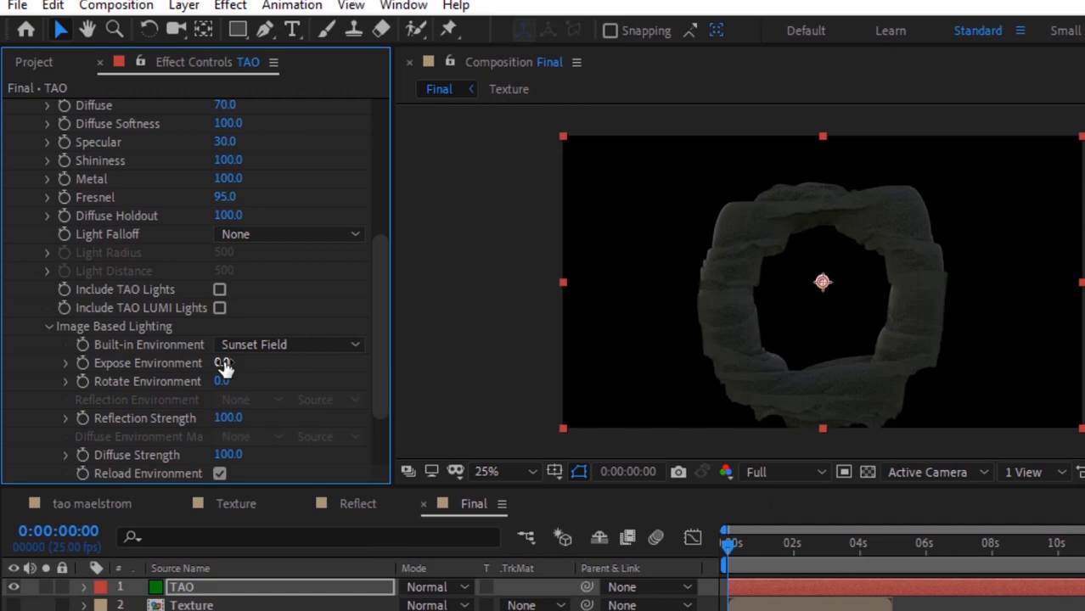
{"action": "left_click", "coordinate": [224, 364]}
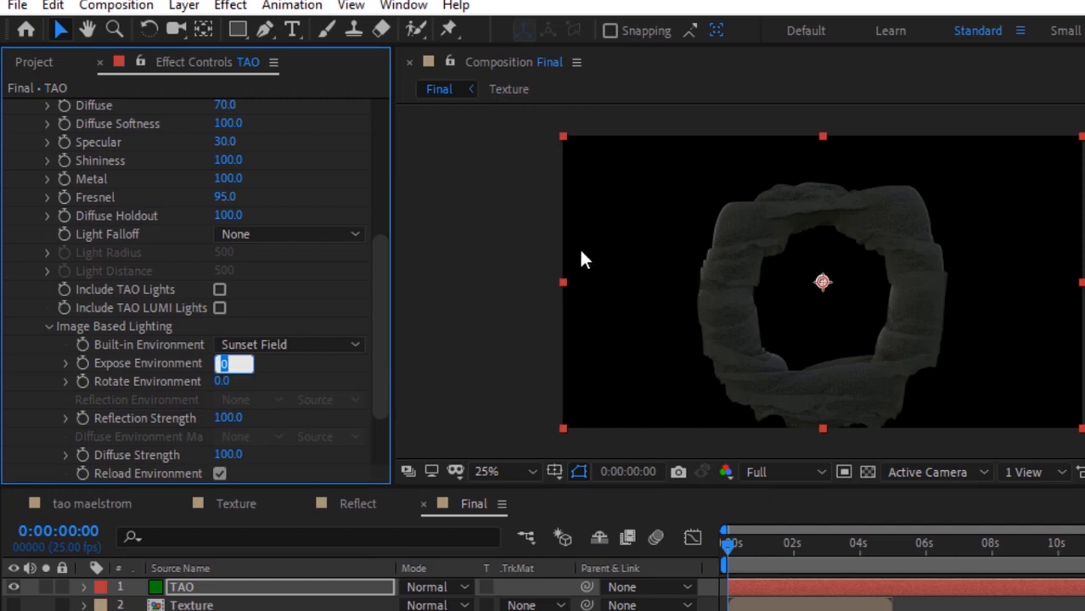
{"action": "type", "text": "1.4"}
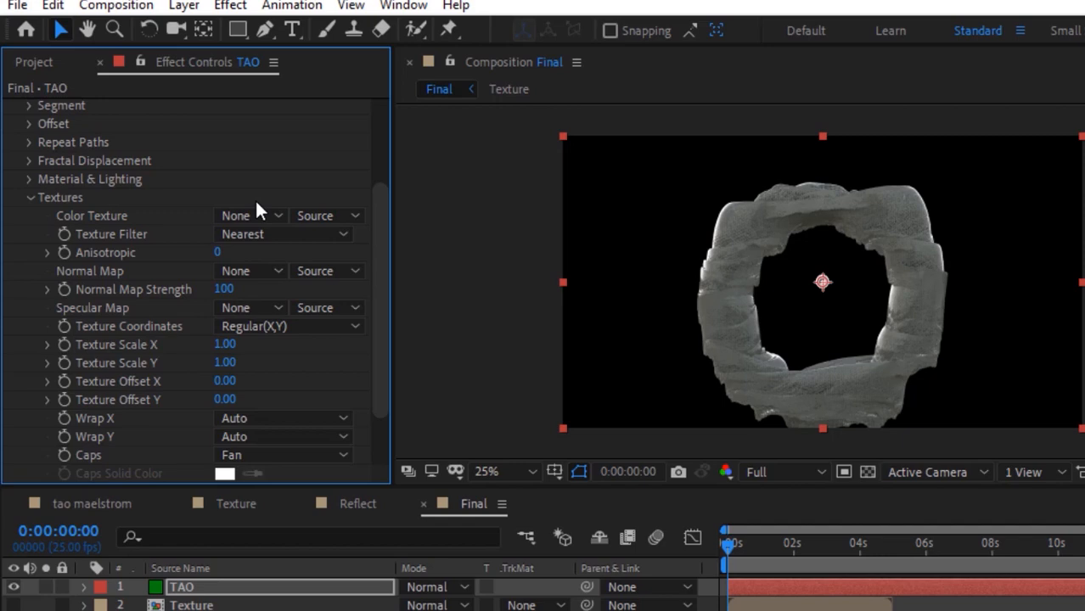
Step: Use Texture as colour map, Reflect as specular map, with Texture Scale Y 5.00
{"action": "left_click", "coordinate": [251, 214]}
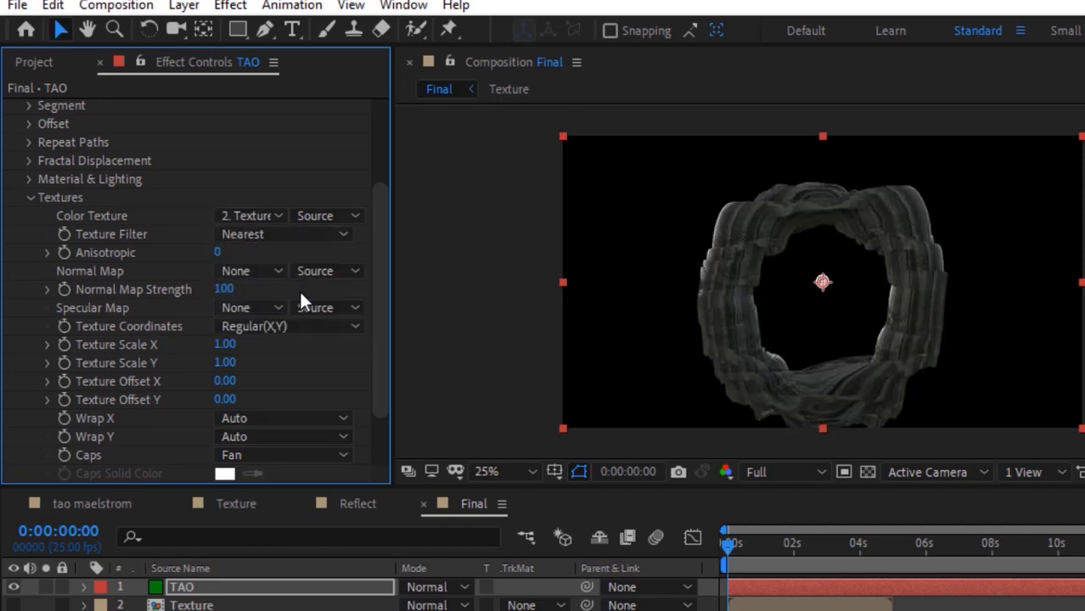
{"action": "mouse_move", "coordinate": [262, 291]}
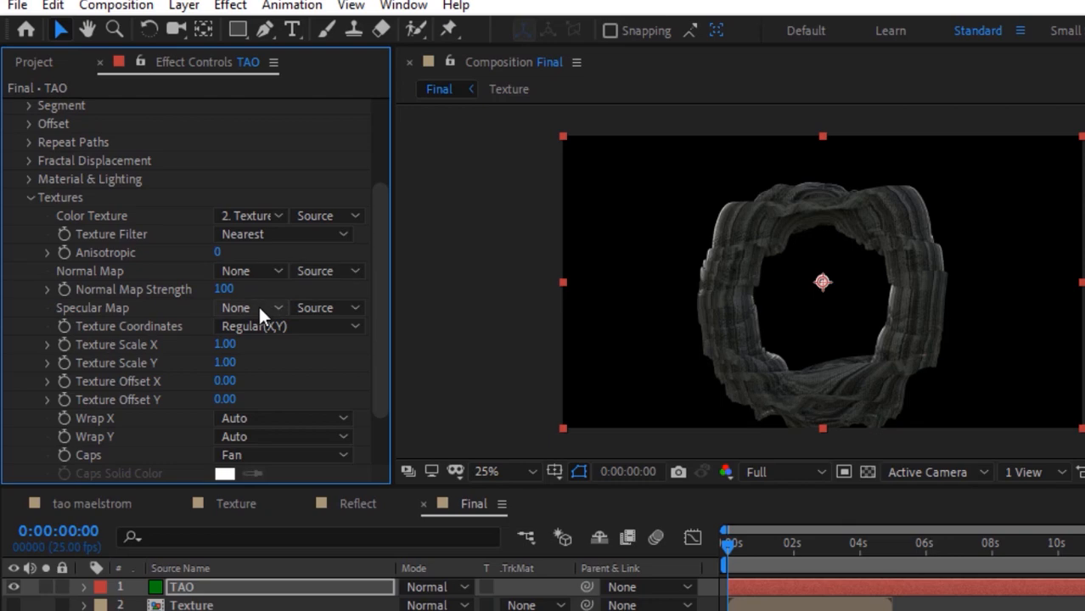
{"action": "left_click", "coordinate": [246, 308]}
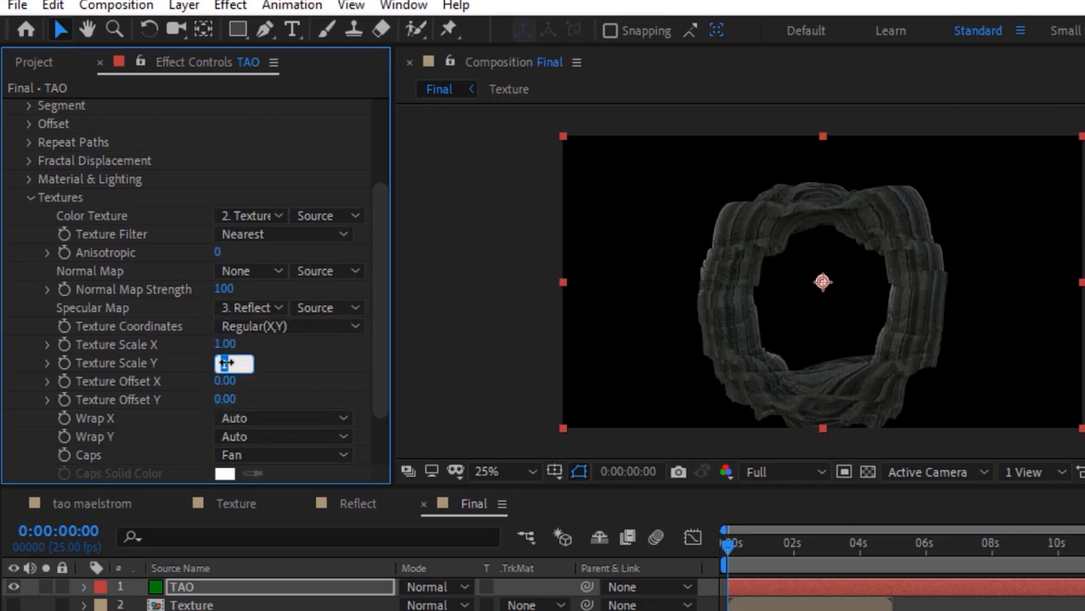
{"action": "type", "text": "5.00"}
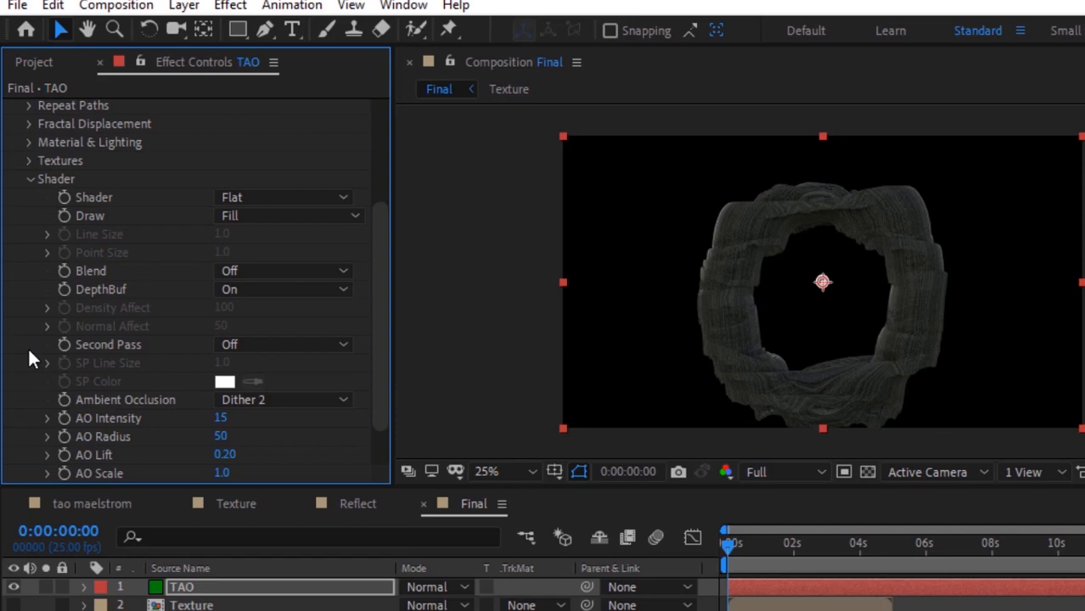
Step: Switch the ring's shader from flat to Smooth shading
{"action": "left_click", "coordinate": [285, 198]}
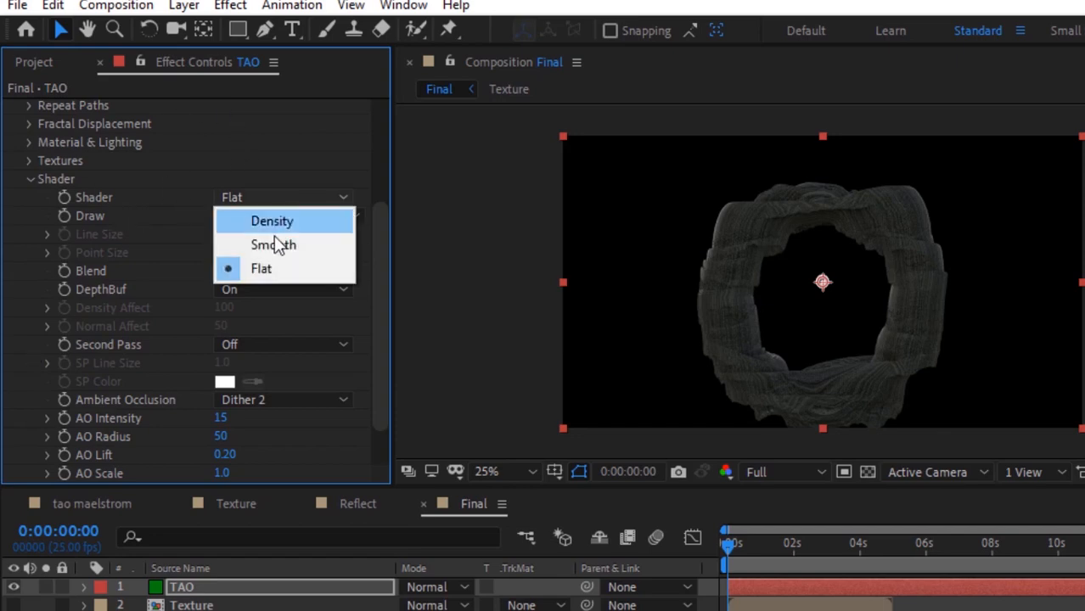
{"action": "left_click", "coordinate": [271, 245]}
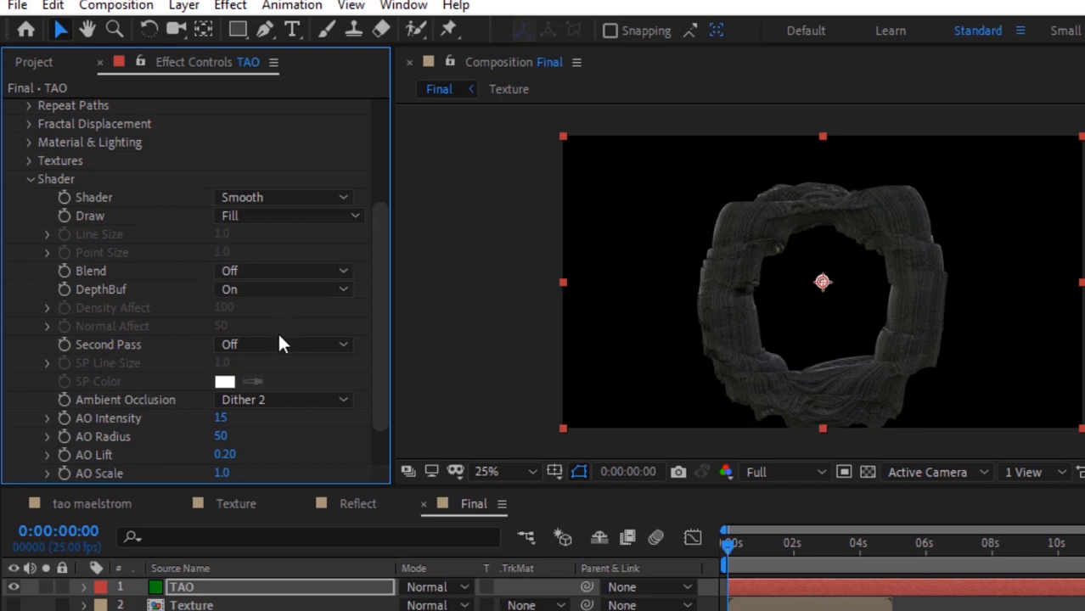
{"action": "mouse_move", "coordinate": [255, 434]}
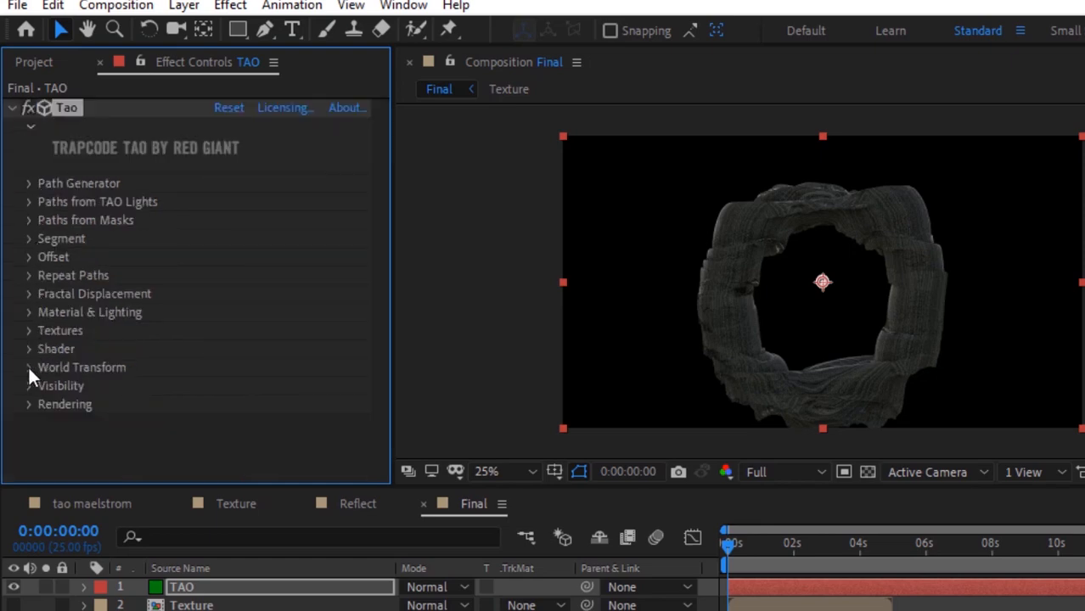
Step: Set W Rotate Z to -71° in World Transform and collapse the group
{"action": "left_click", "coordinate": [28, 367]}
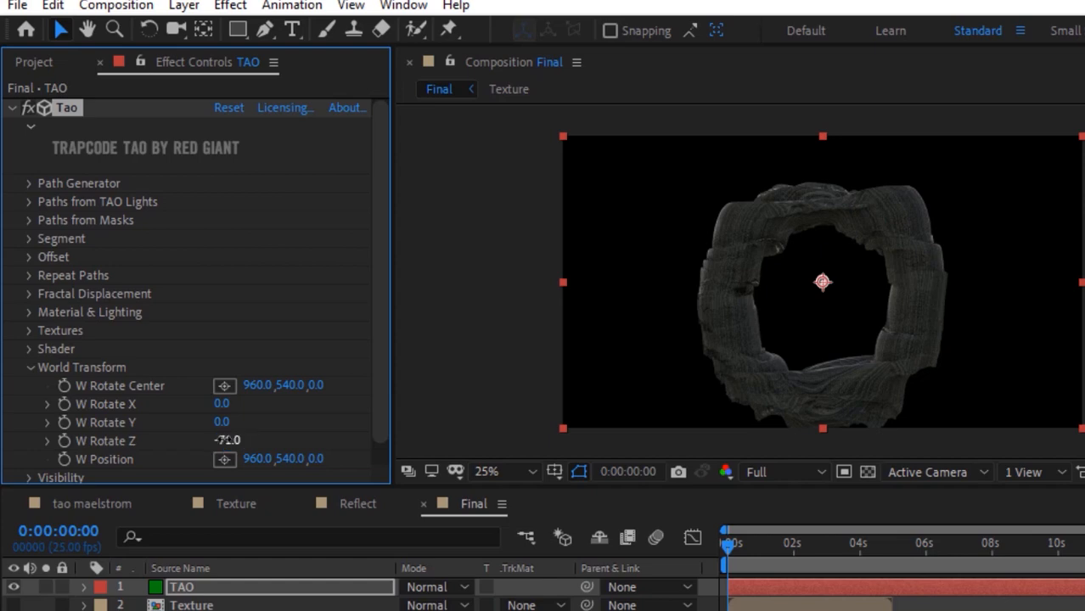
{"action": "left_click", "coordinate": [30, 367]}
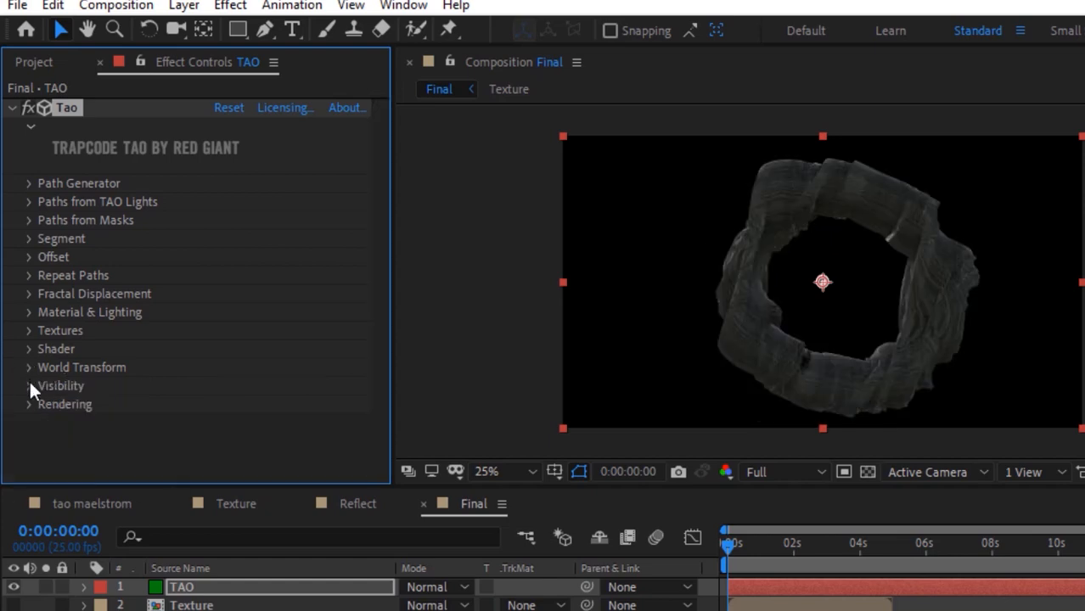
{"action": "left_click", "coordinate": [29, 405]}
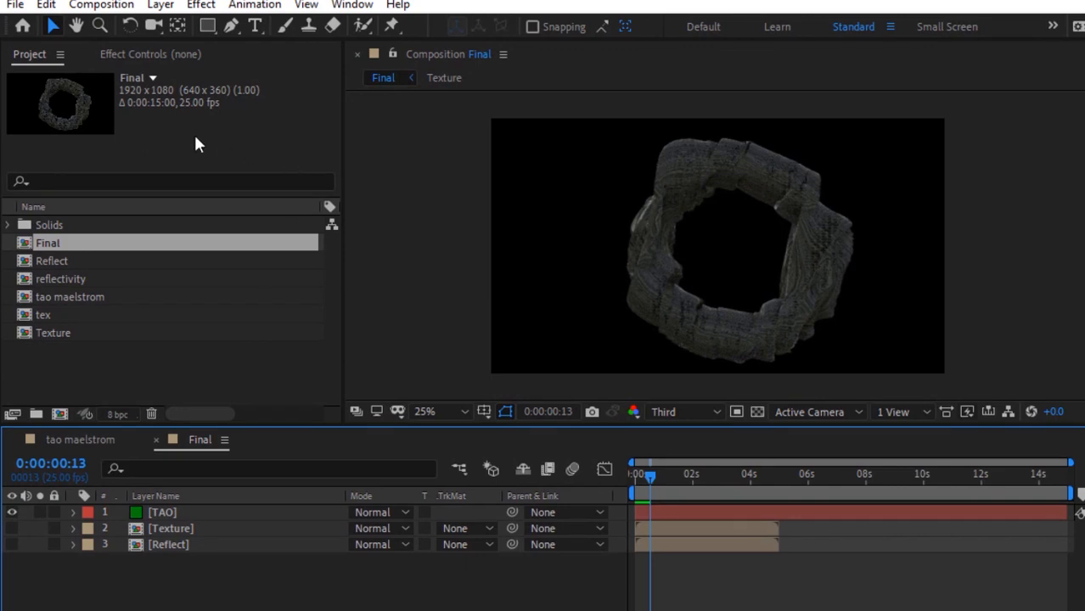
Step: Add a full-frame rectangle shape layer and rename it Map
{"action": "left_click_drag", "start_coordinate": [491, 119], "coordinate": [944, 376]}
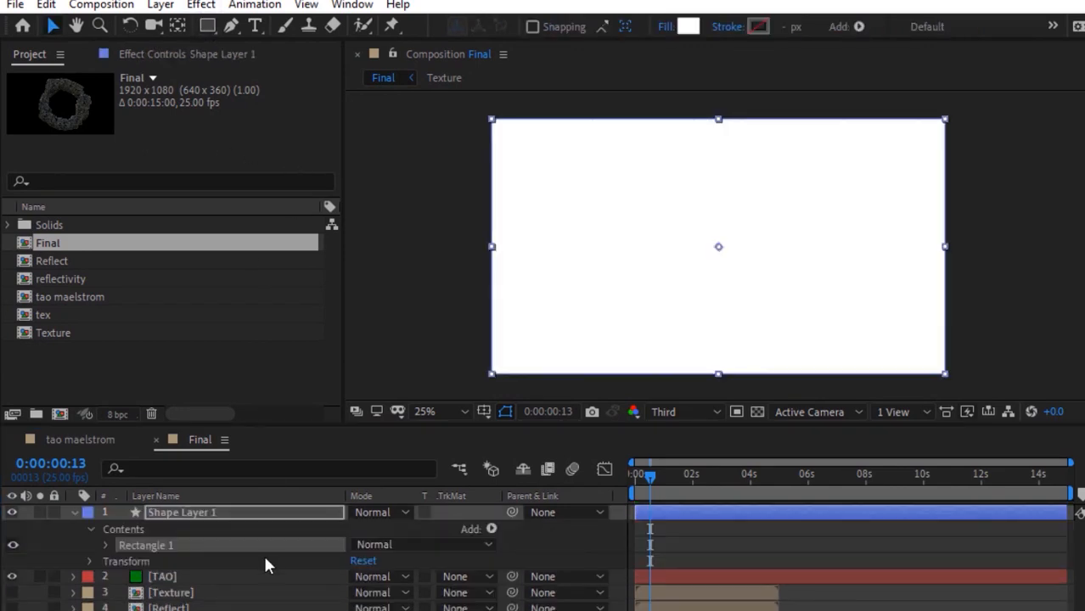
{"action": "type", "text": "Map"}
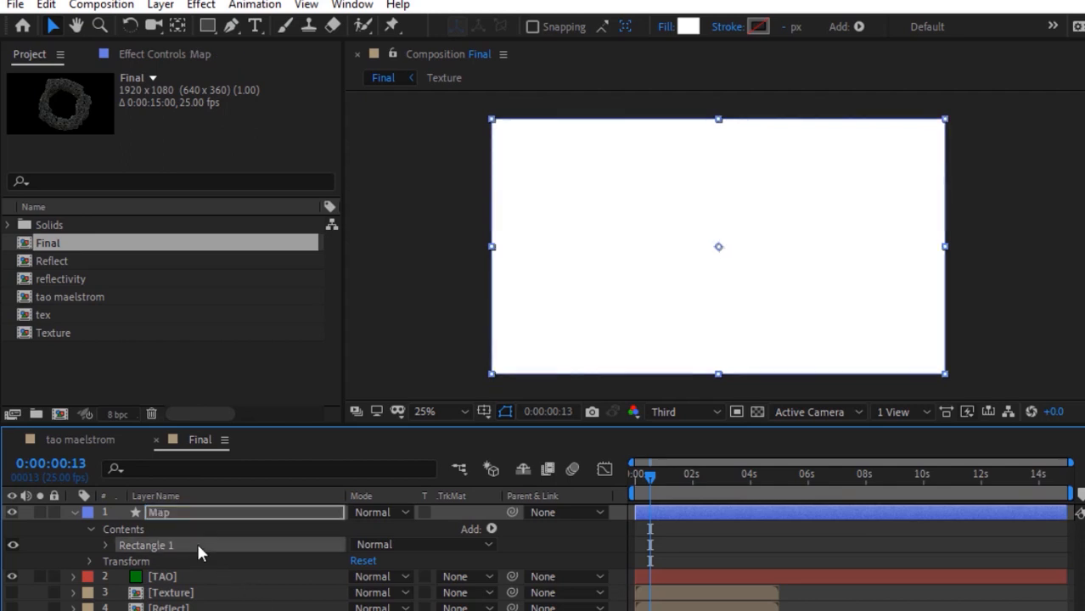
Step: Give the rectangle a white-to-black Gradient Fill with its end point at -502, then start a new camera
{"action": "left_click", "coordinate": [493, 528]}
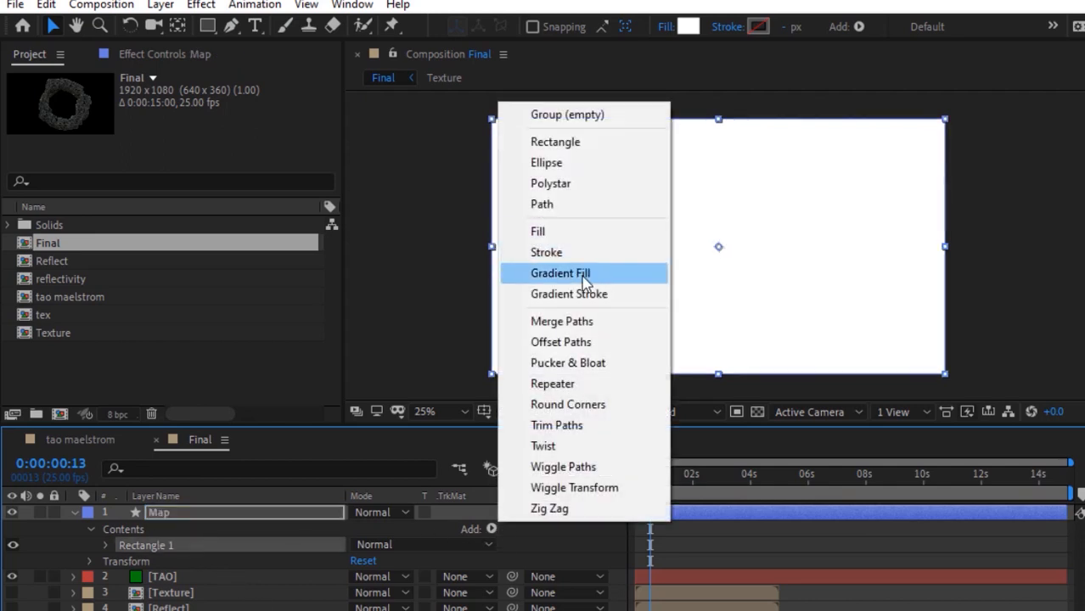
{"action": "left_click", "coordinate": [560, 272]}
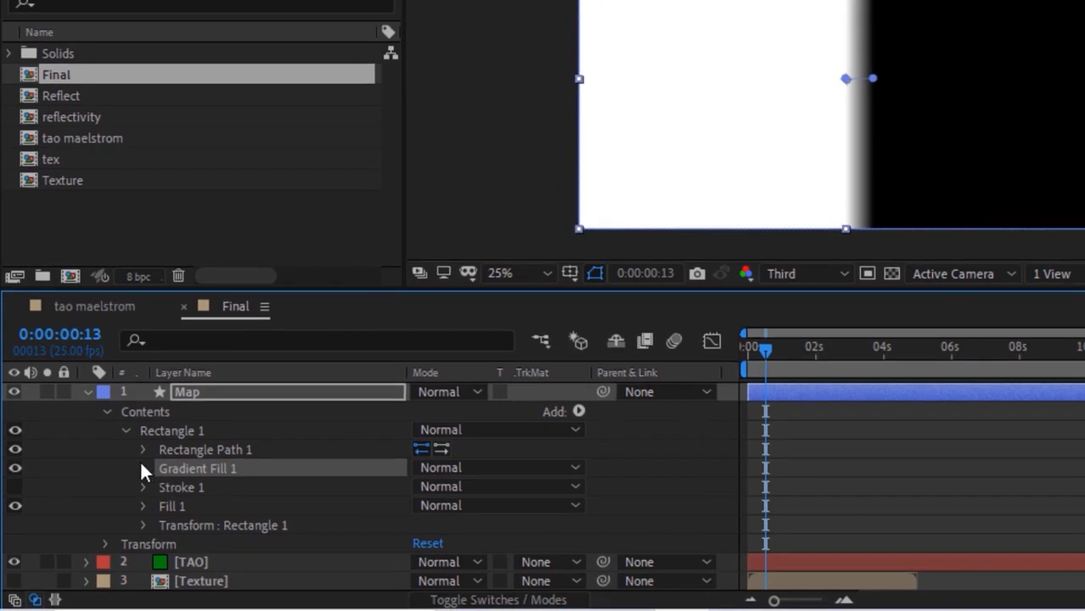
{"action": "left_click", "coordinate": [143, 469]}
{"action": "type", "text": "92"}
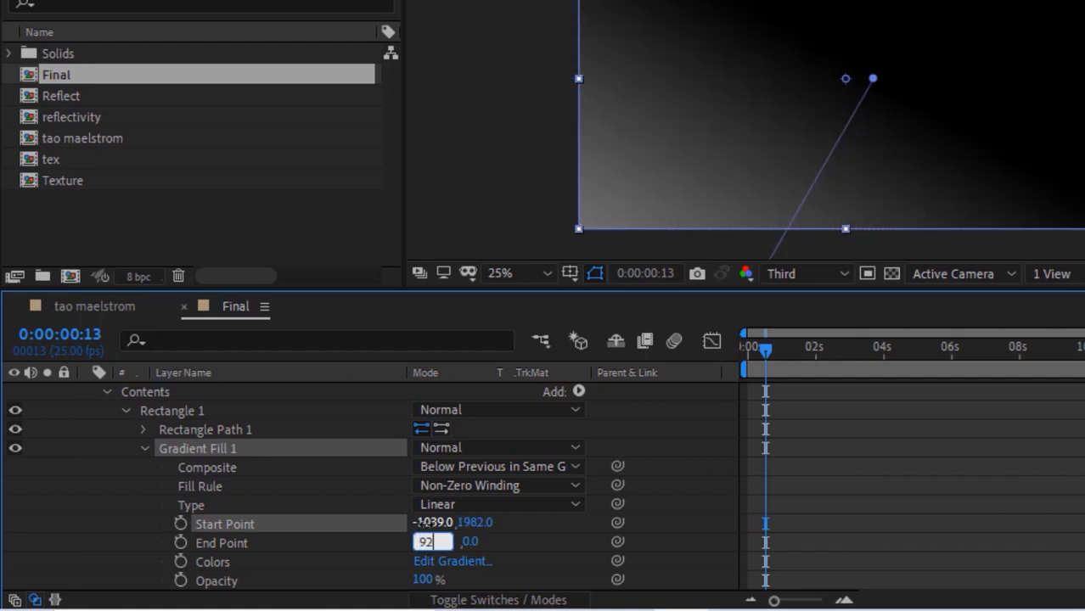
{"action": "type", "text": "-502"}
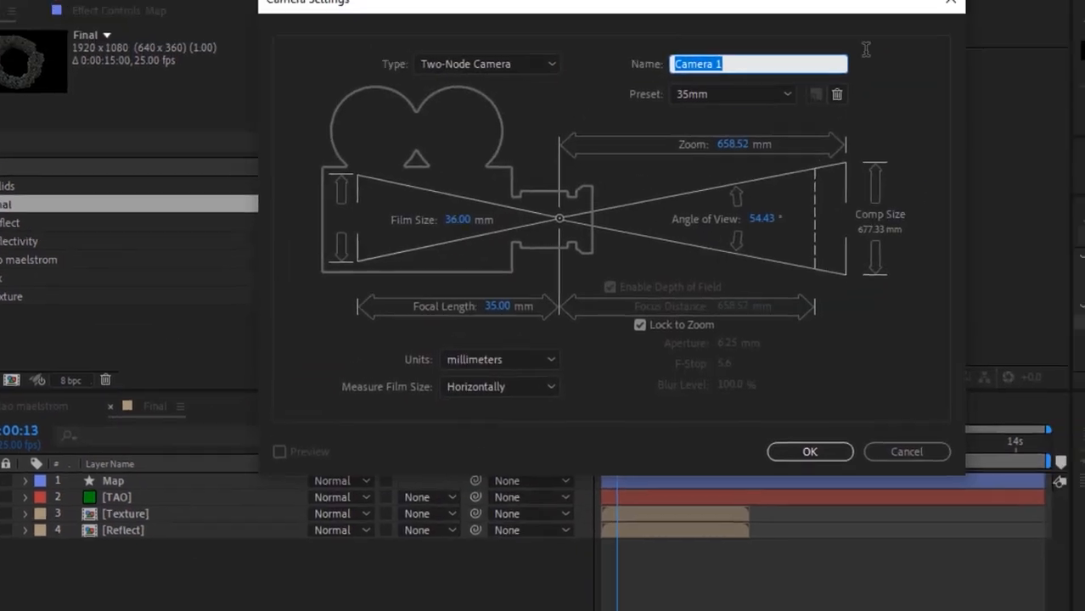
Step: Create the two-node 35mm Camera 1 and move its position to X 740, Y -595 to reframe the ring
{"action": "left_click", "coordinate": [808, 452]}
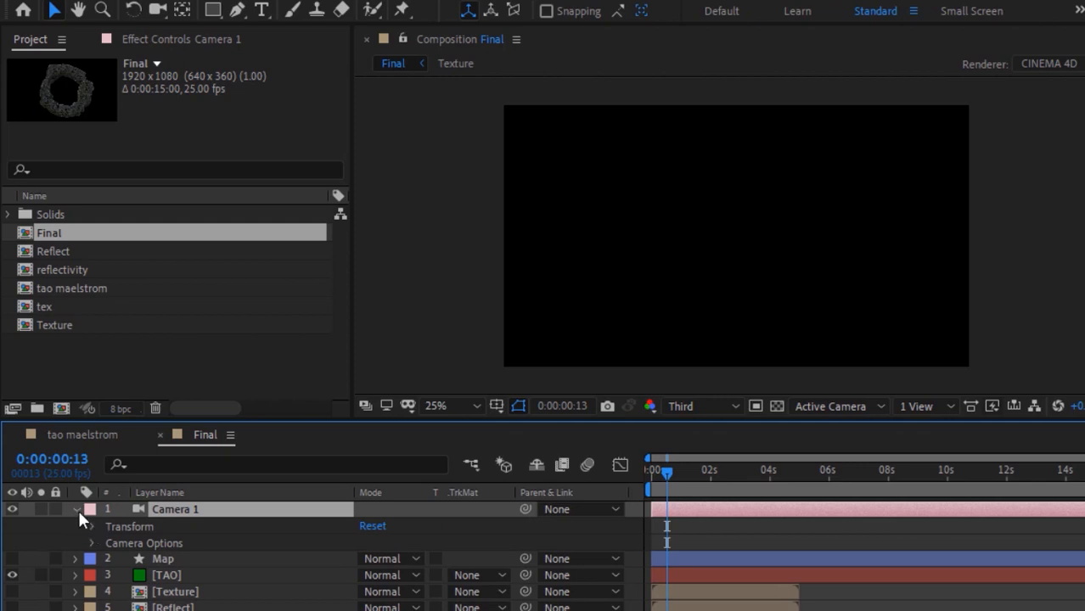
{"action": "left_click", "coordinate": [76, 526]}
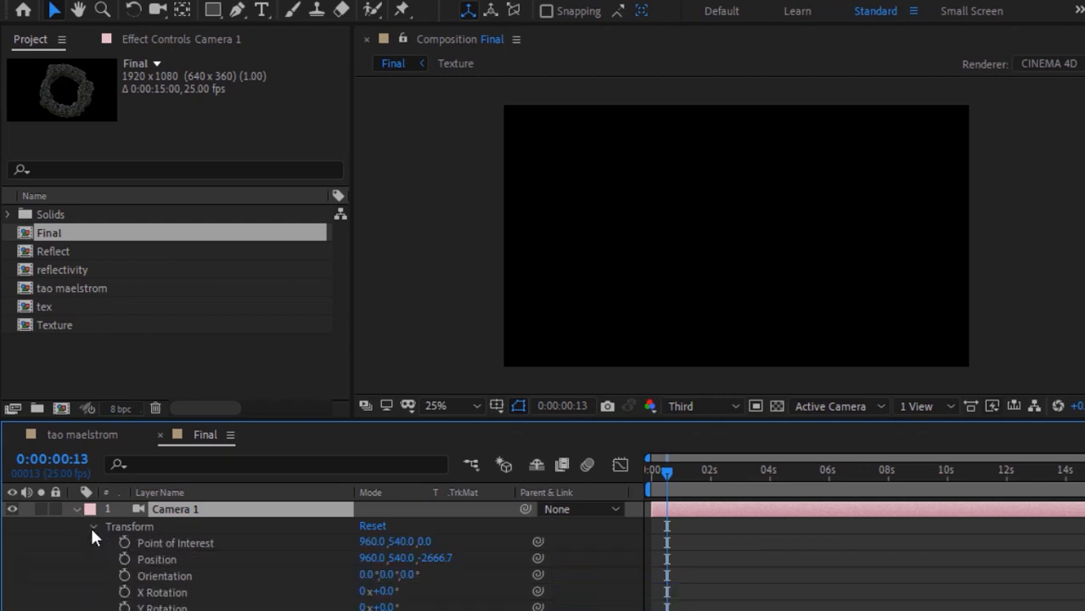
{"action": "double_click", "coordinate": [374, 542]}
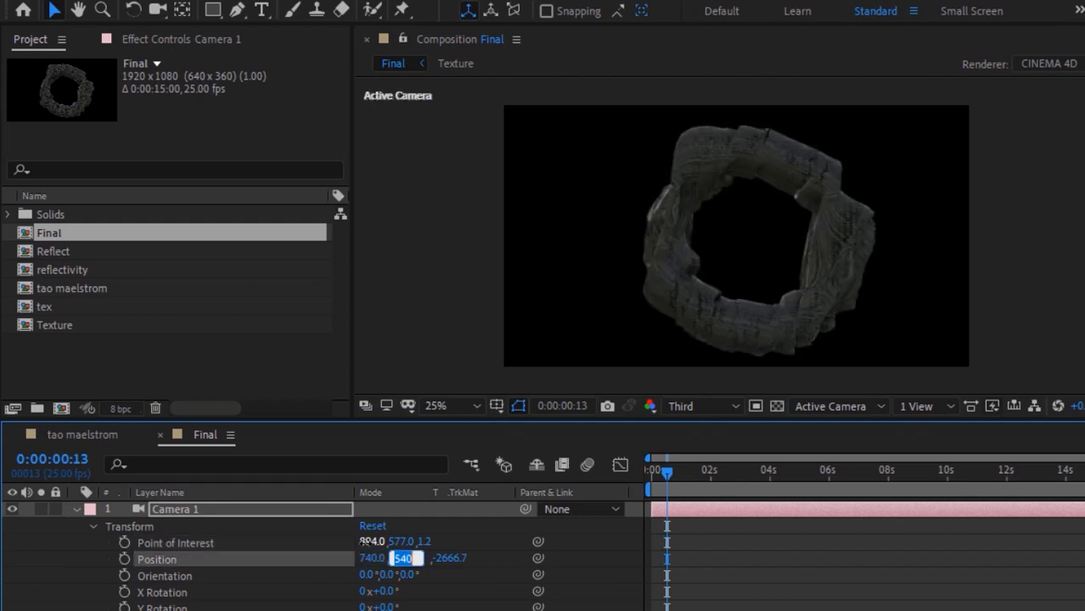
{"action": "type", "text": "-595"}
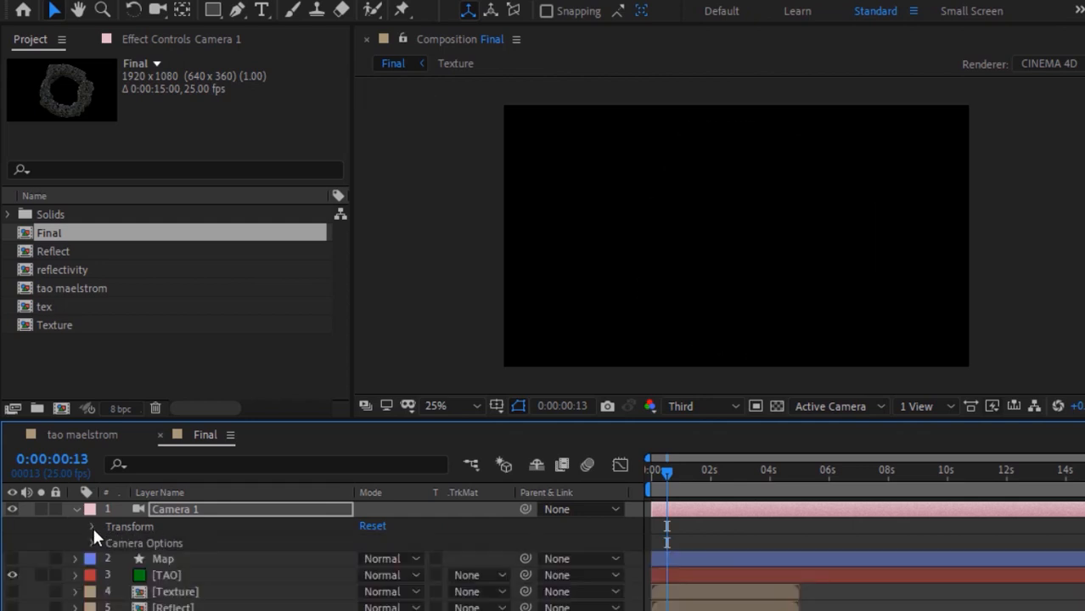
{"action": "left_click", "coordinate": [92, 526]}
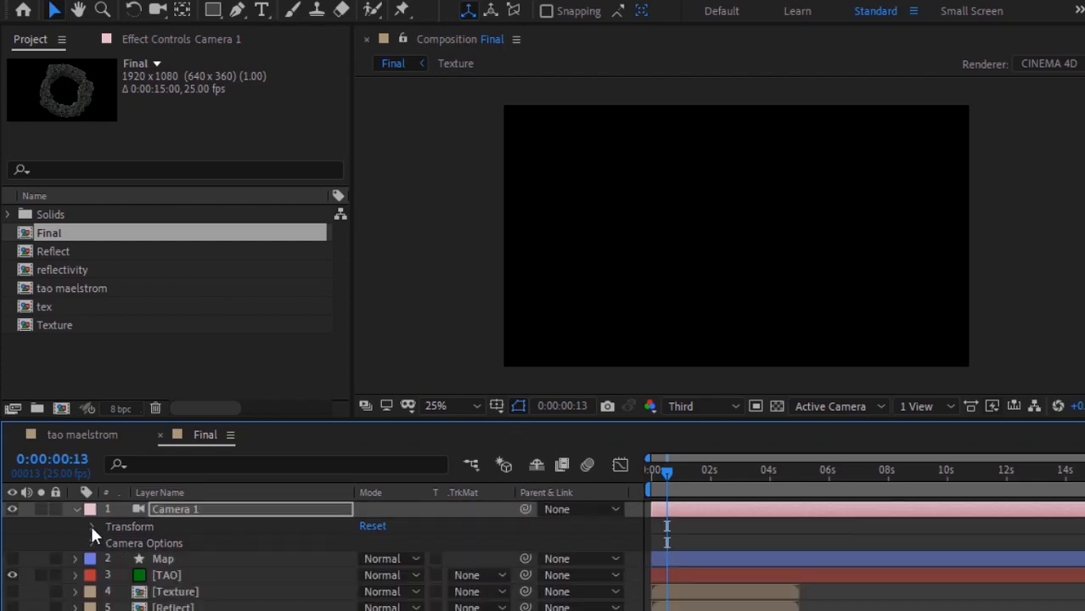
{"action": "left_click", "coordinate": [76, 510]}
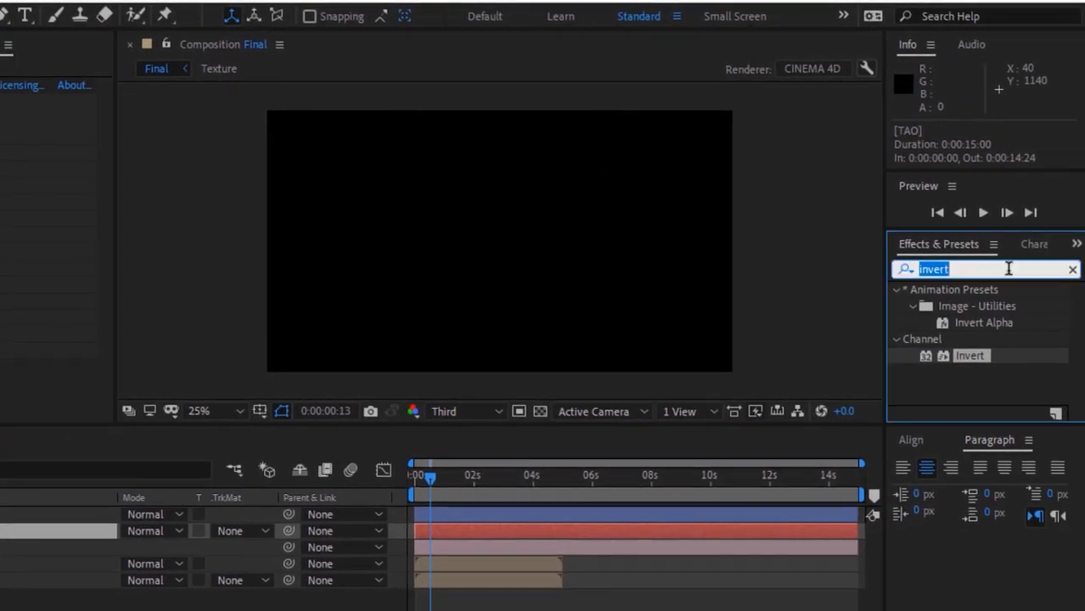
Step: Apply Camera Lens Blur to the TAO layer so the rocky ring shows again in Final
{"action": "type", "text": "cam"}
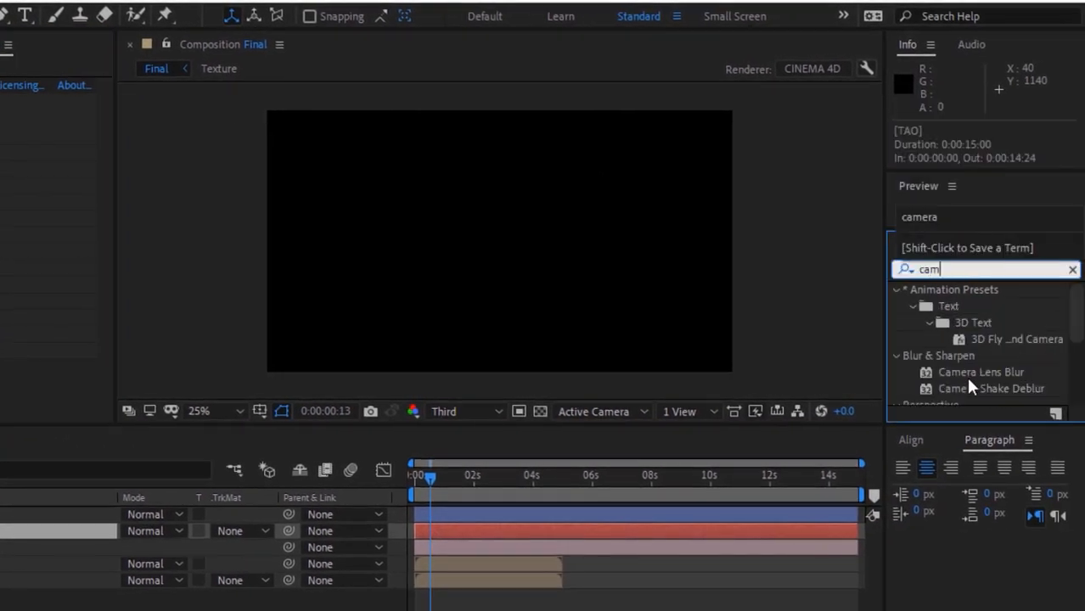
{"action": "double_click", "coordinate": [982, 372]}
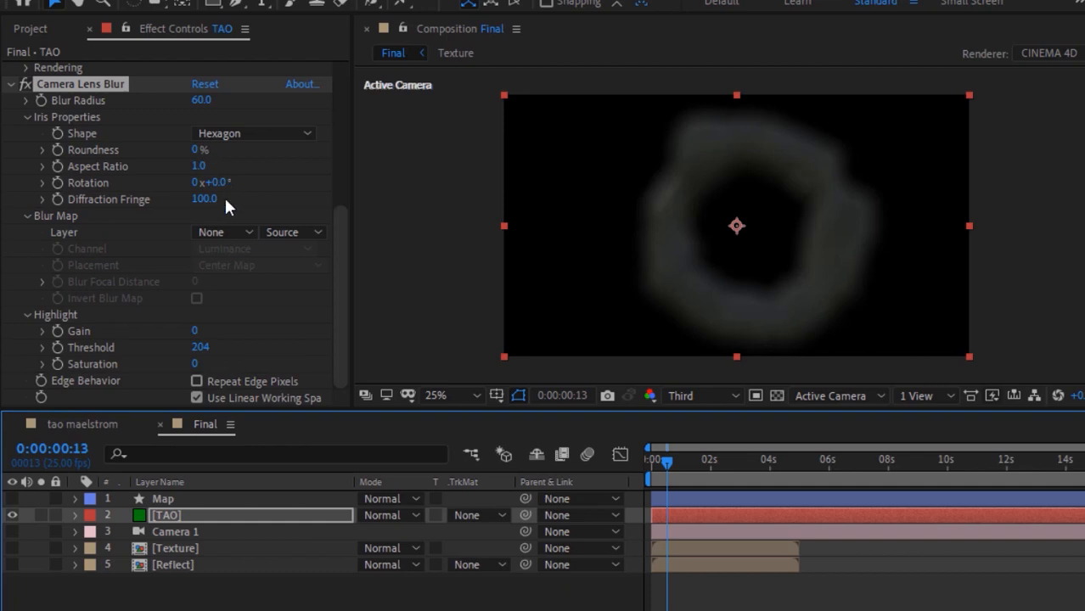
{"action": "left_click", "coordinate": [224, 231]}
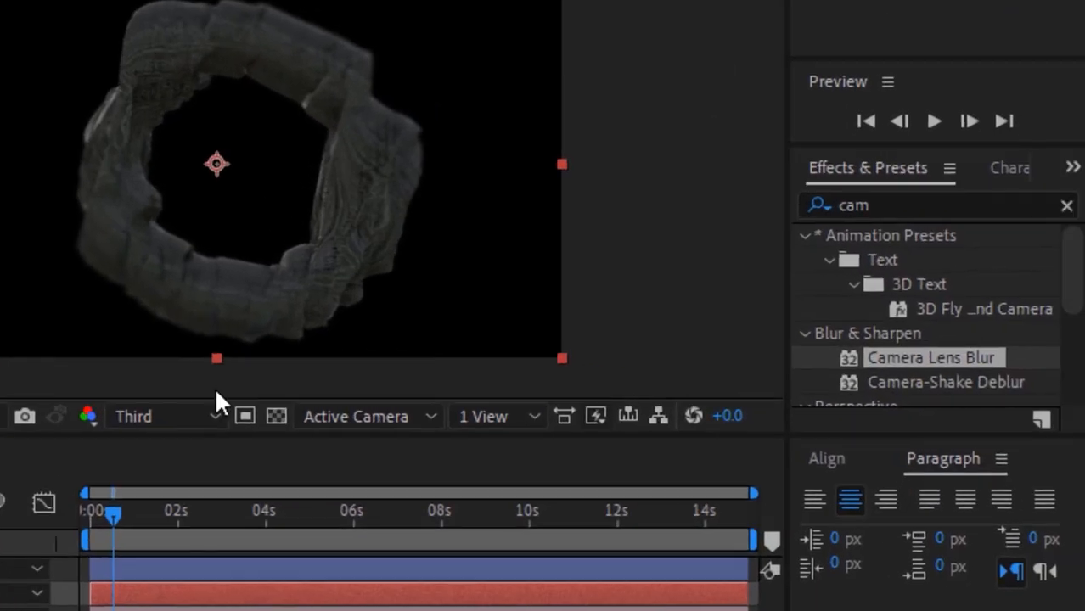
{"action": "type", "text": "blac"}
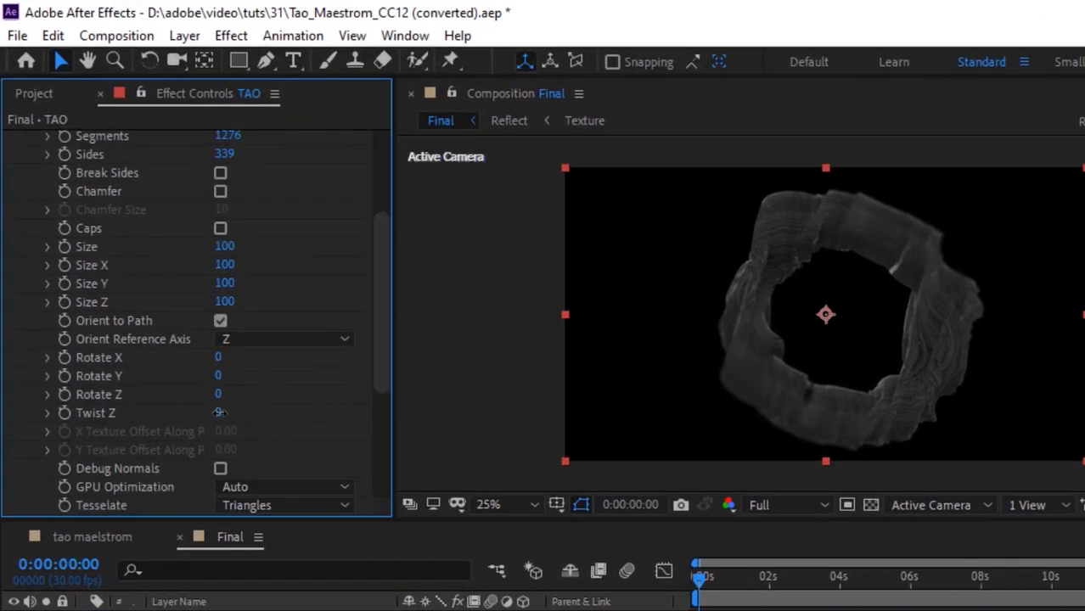
Step: Reveal Camera 1's Camera Options with Depth of Field, Focus Distance and Aperture
{"action": "scroll", "scroll_direction": "down", "scroll_amount": 3}
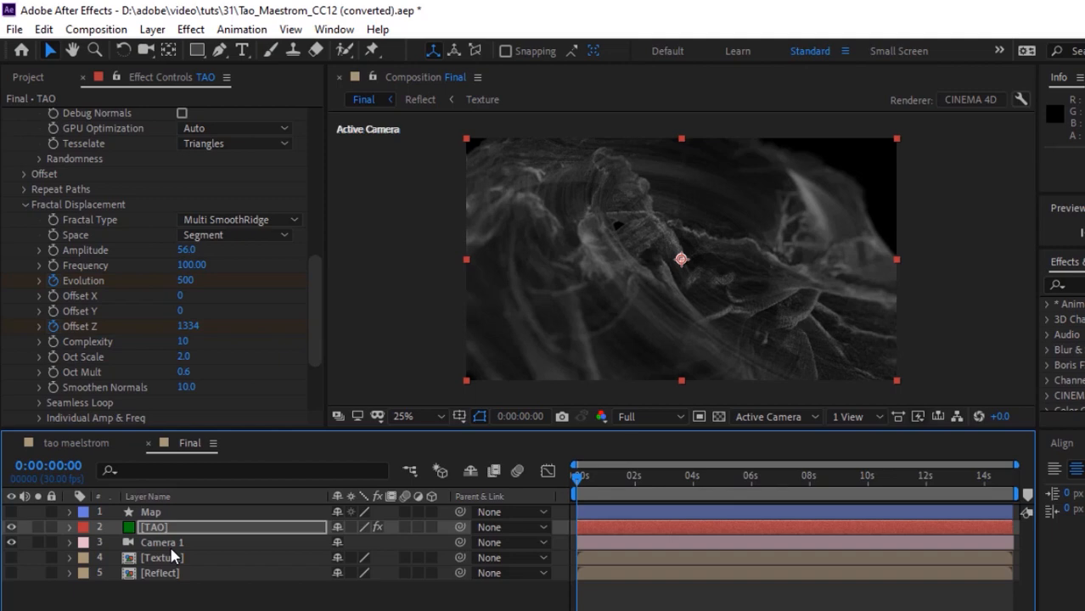
{"action": "left_click", "coordinate": [68, 542]}
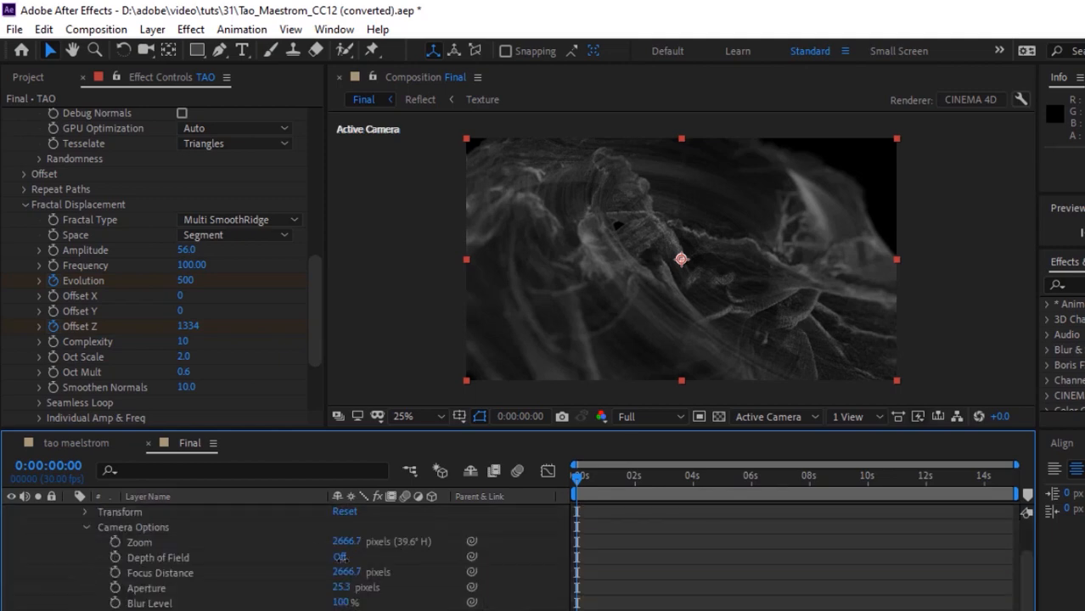